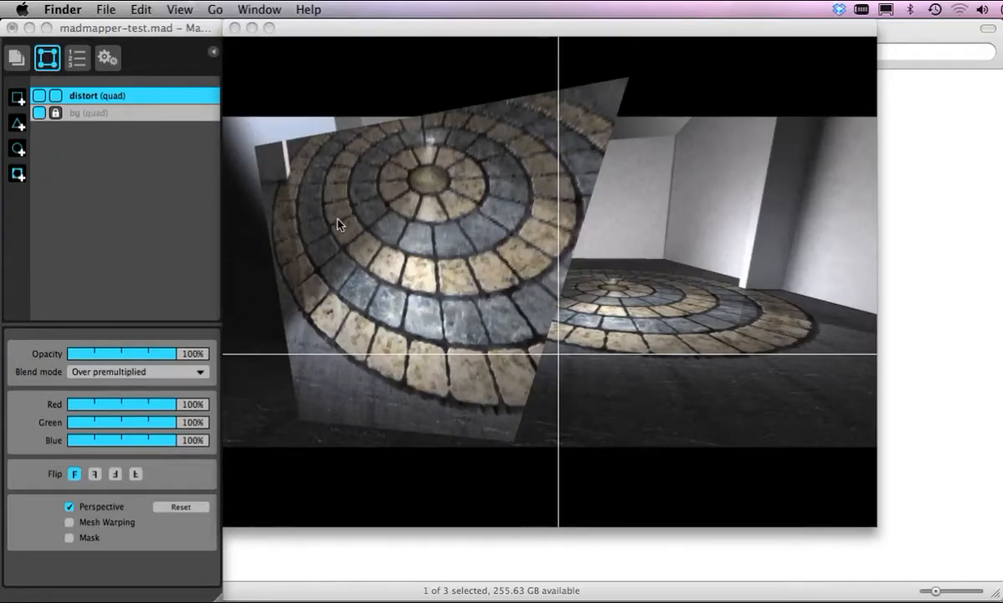
mouse_move(326, 281)
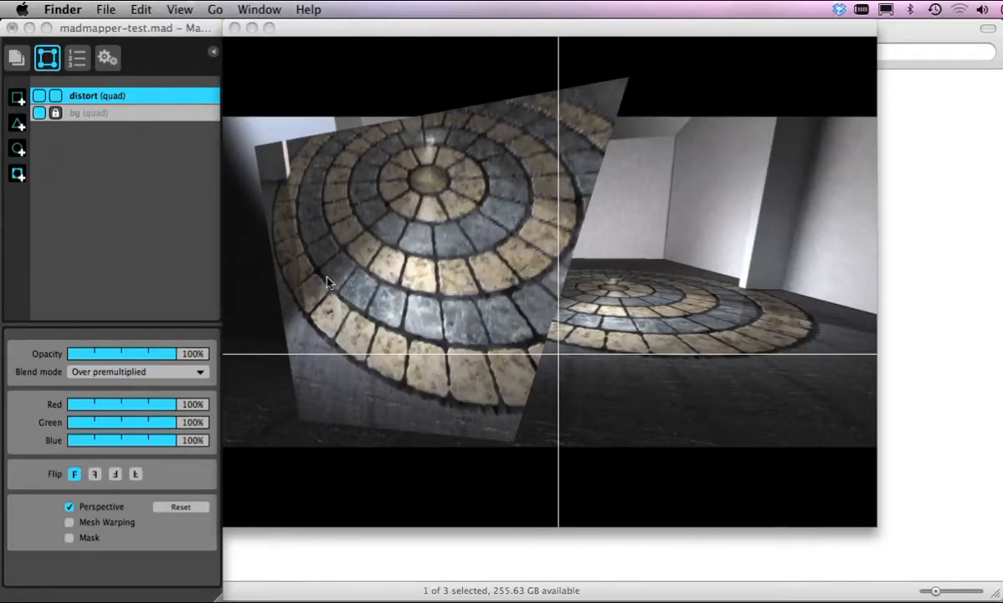
mouse_move(211, 45)
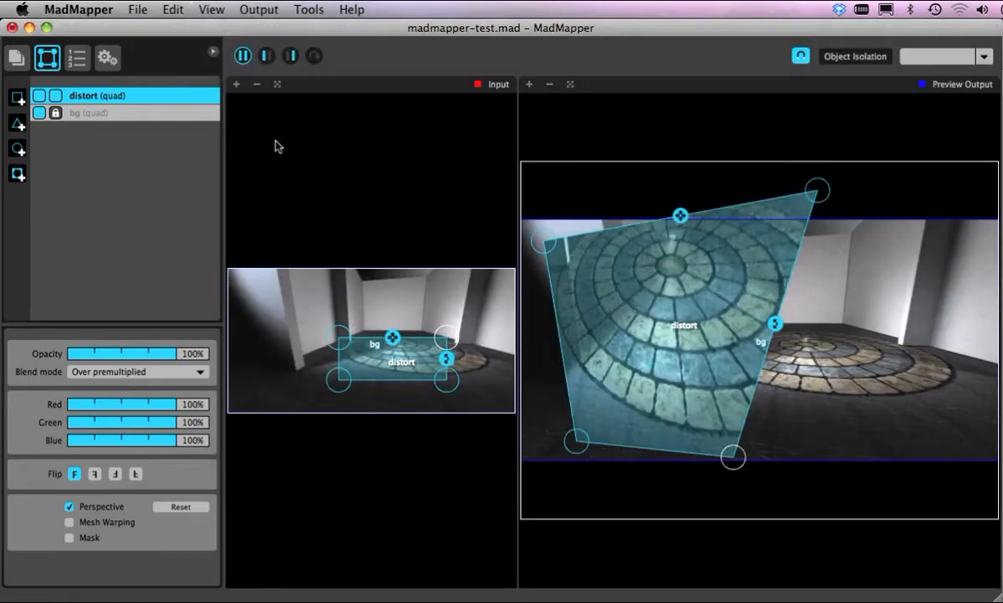
mouse_move(624, 328)
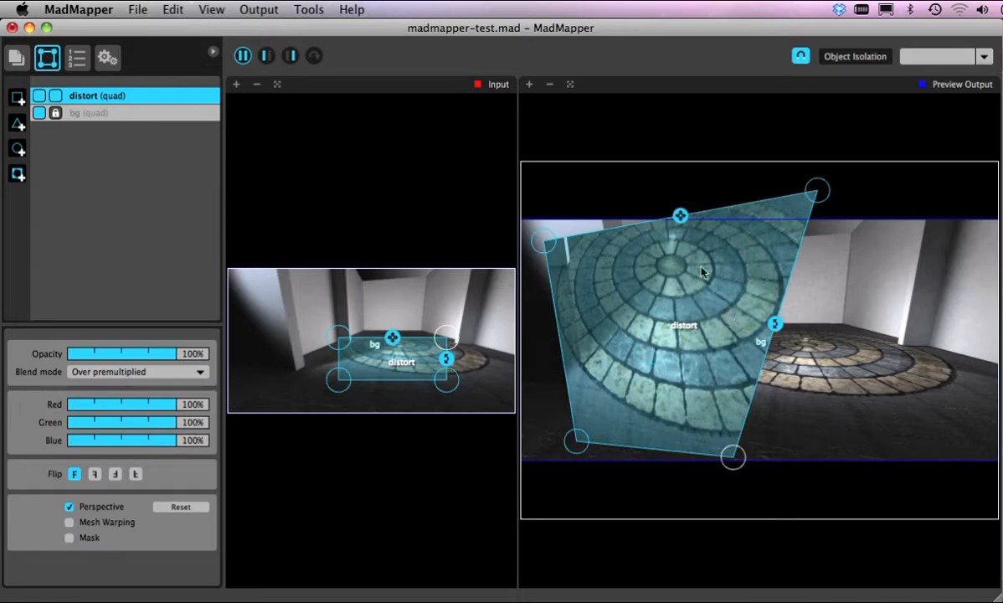
Step: Enlarge the distort quad over the room image and pull its output lower-right corner outward
left_click_drag(449, 338, 465, 303)
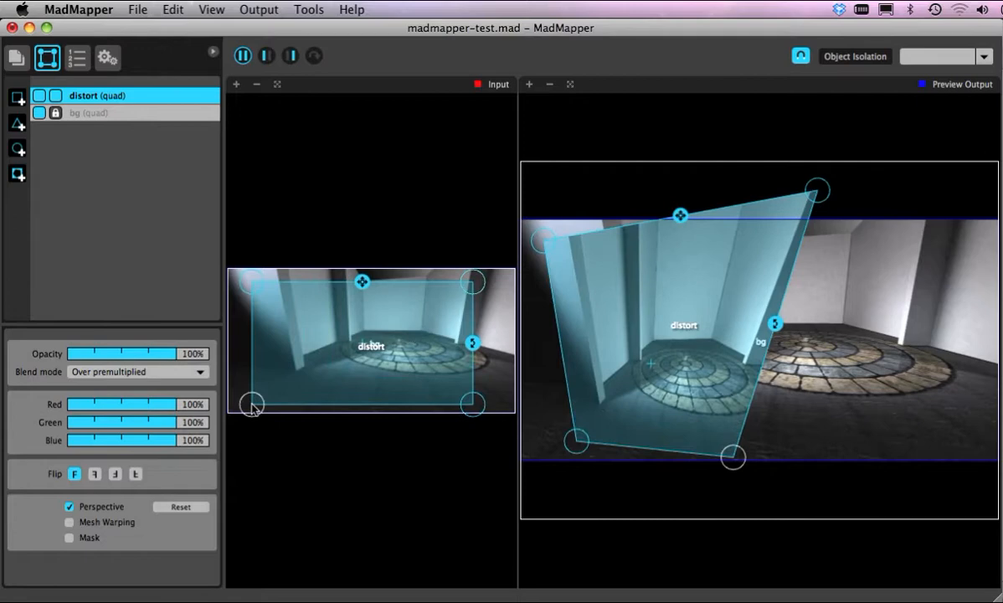
left_click_drag(733, 456, 907, 459)
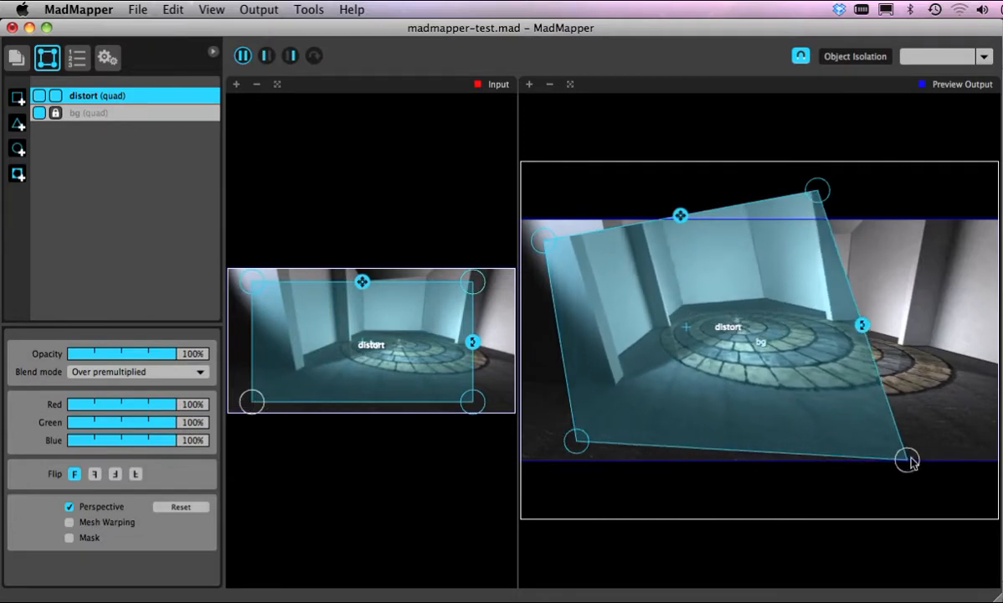
left_click_drag(908, 459, 845, 466)
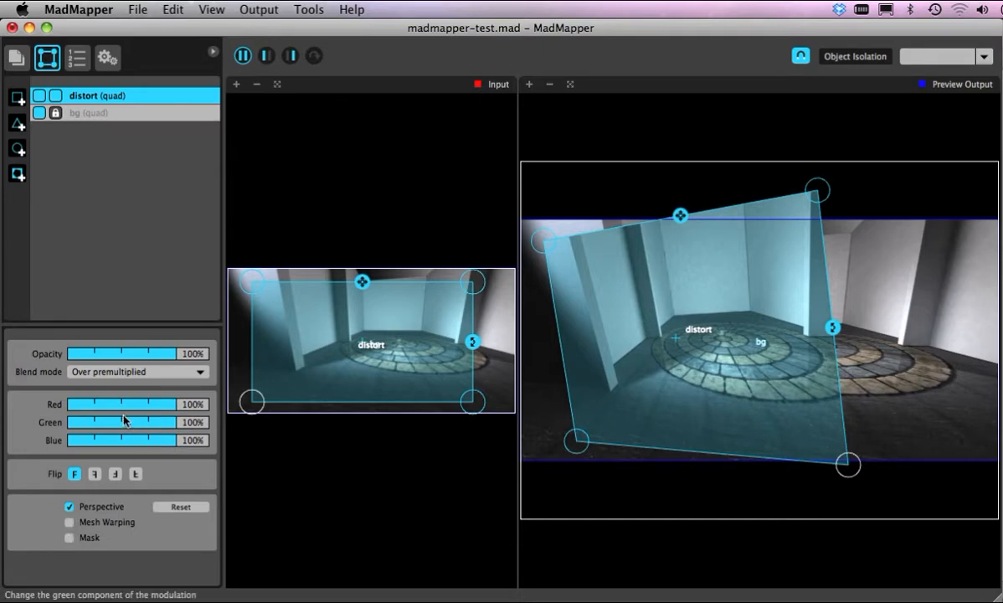
left_click(94, 474)
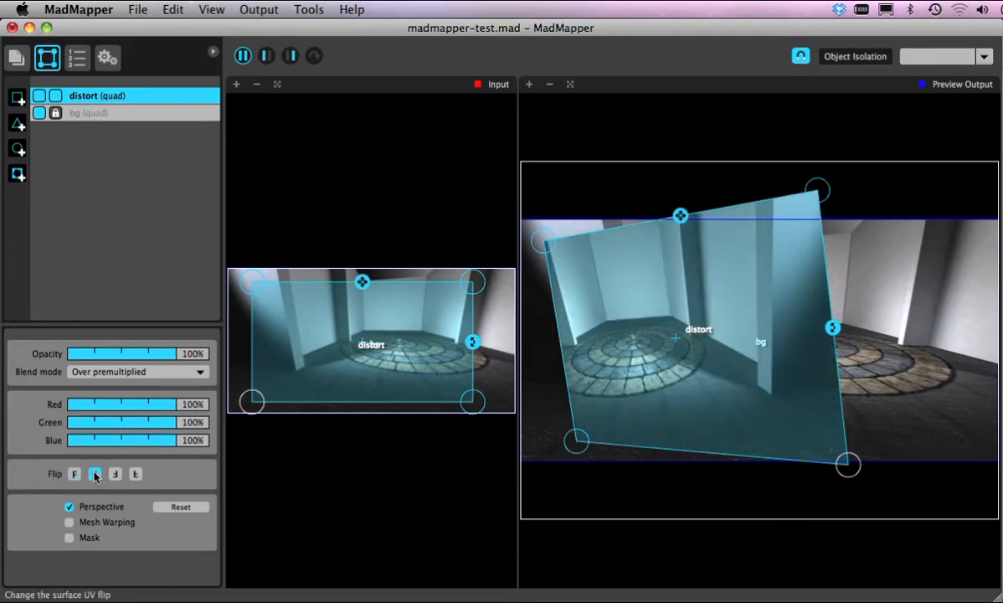
left_click(113, 473)
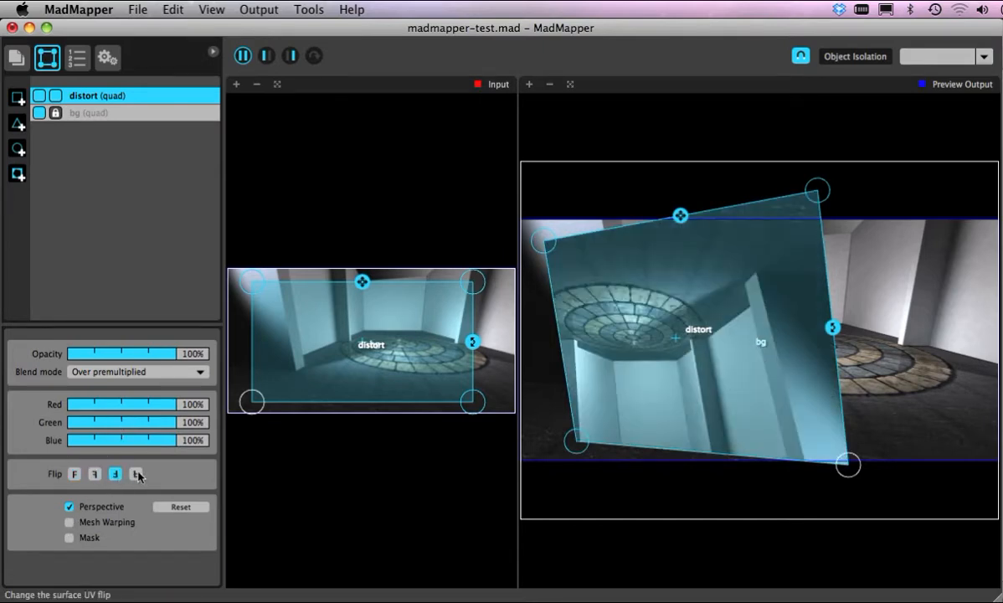
left_click(114, 473)
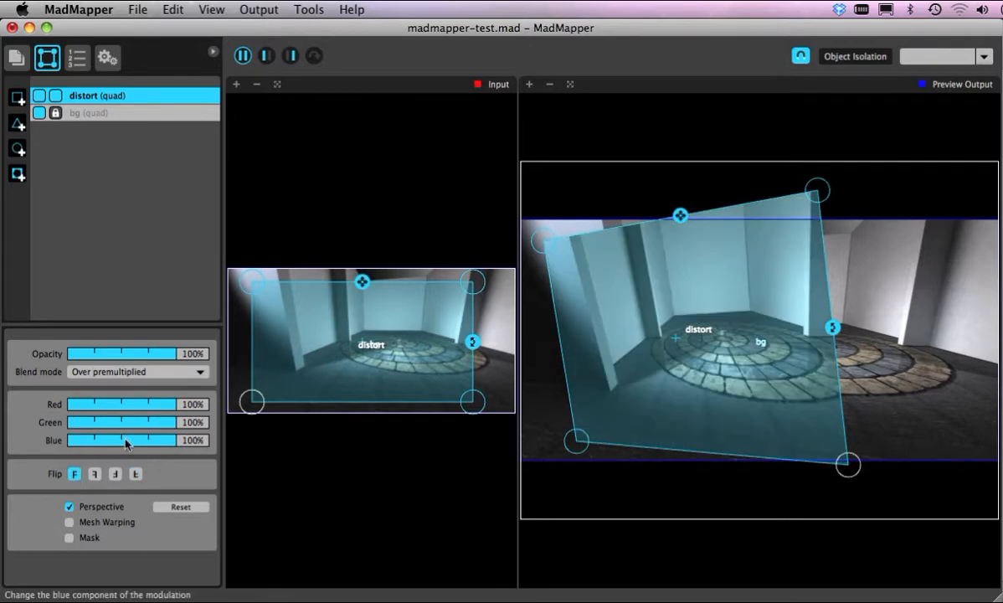
left_click_drag(176, 403, 134, 404)
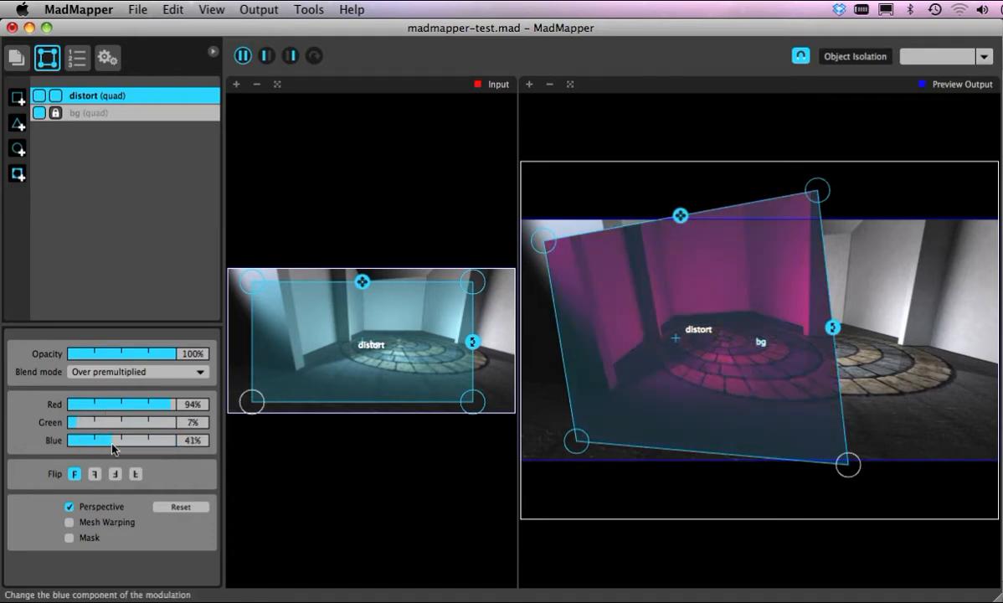
left_click_drag(111, 440, 72, 439)
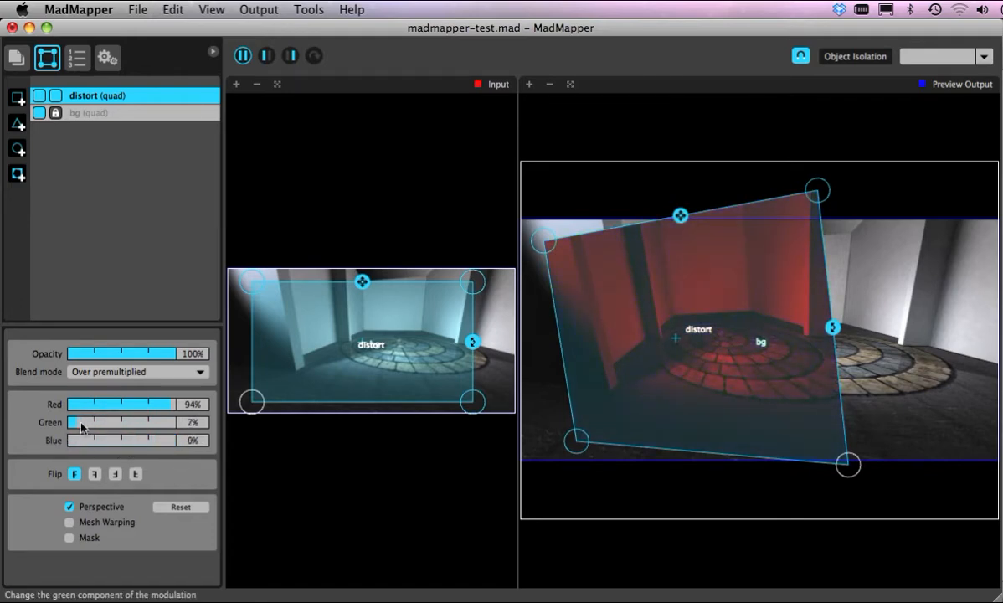
left_click_drag(81, 422, 202, 422)
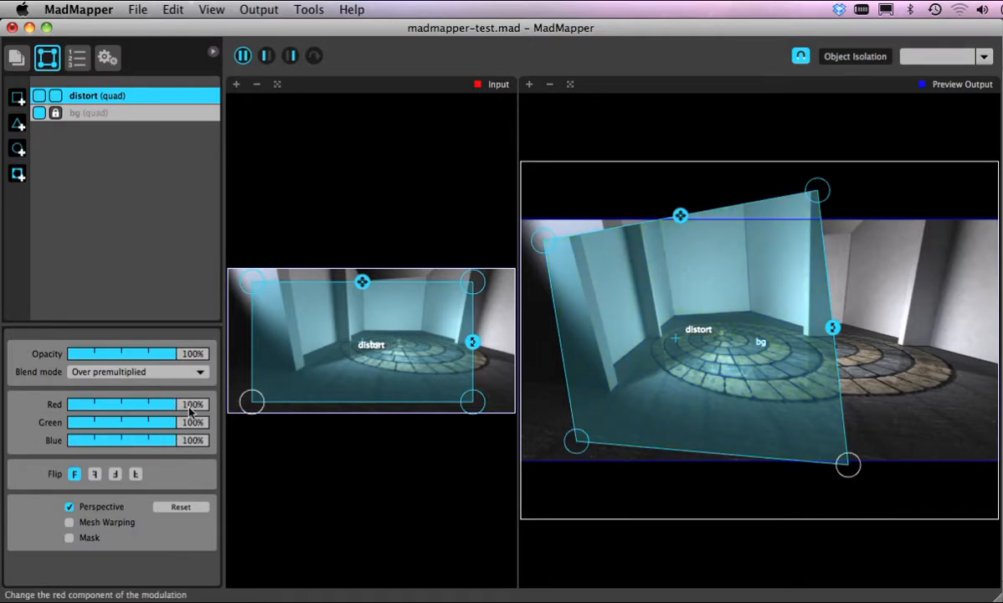
left_click(137, 372)
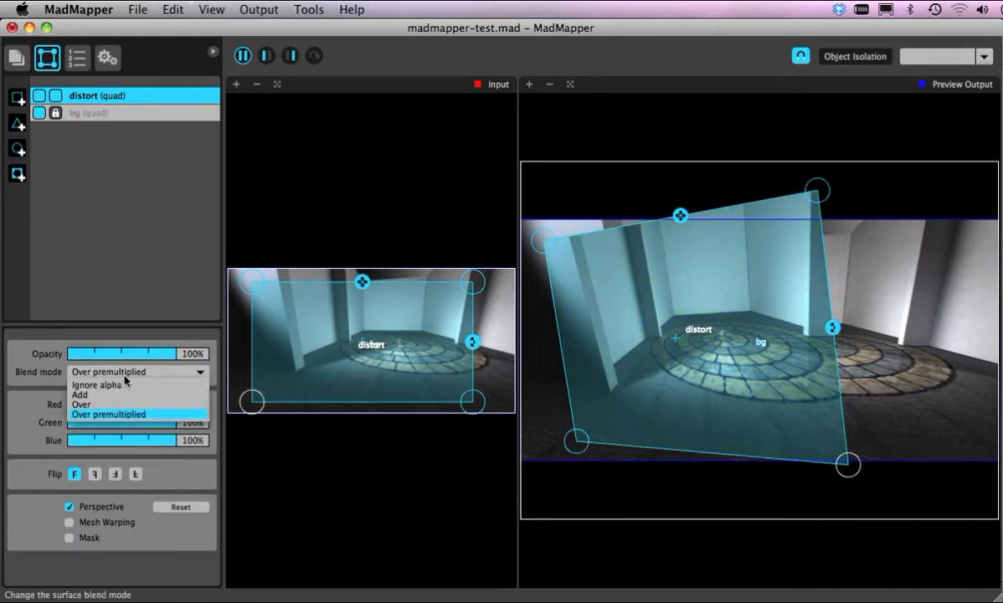
mouse_move(97, 403)
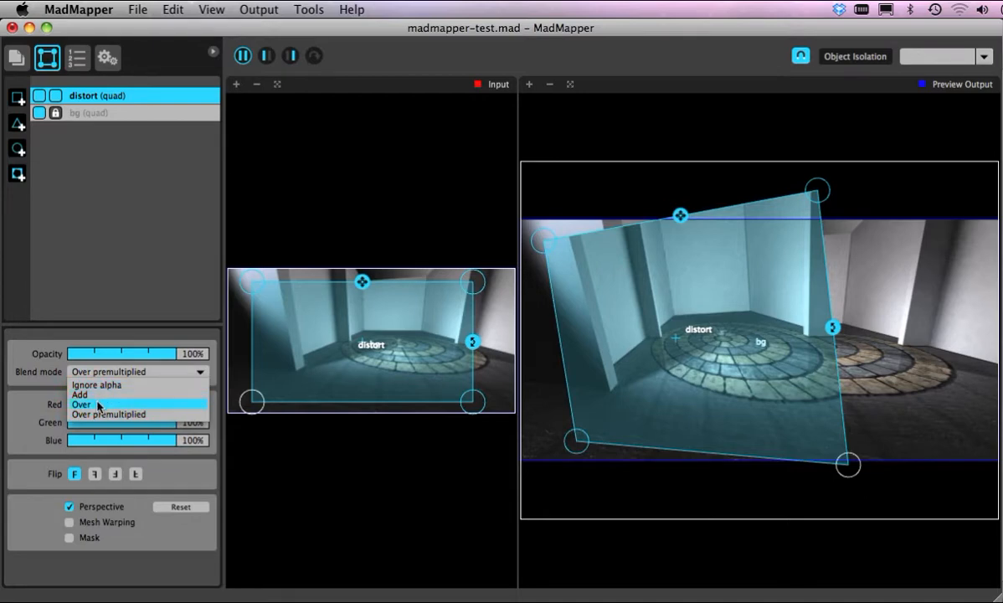
mouse_move(140, 412)
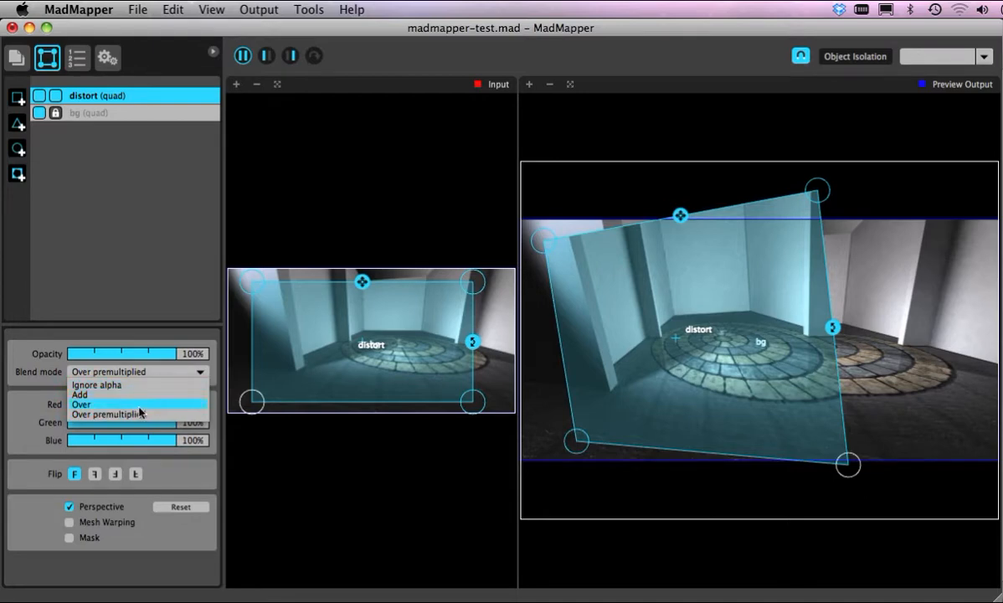
mouse_move(132, 416)
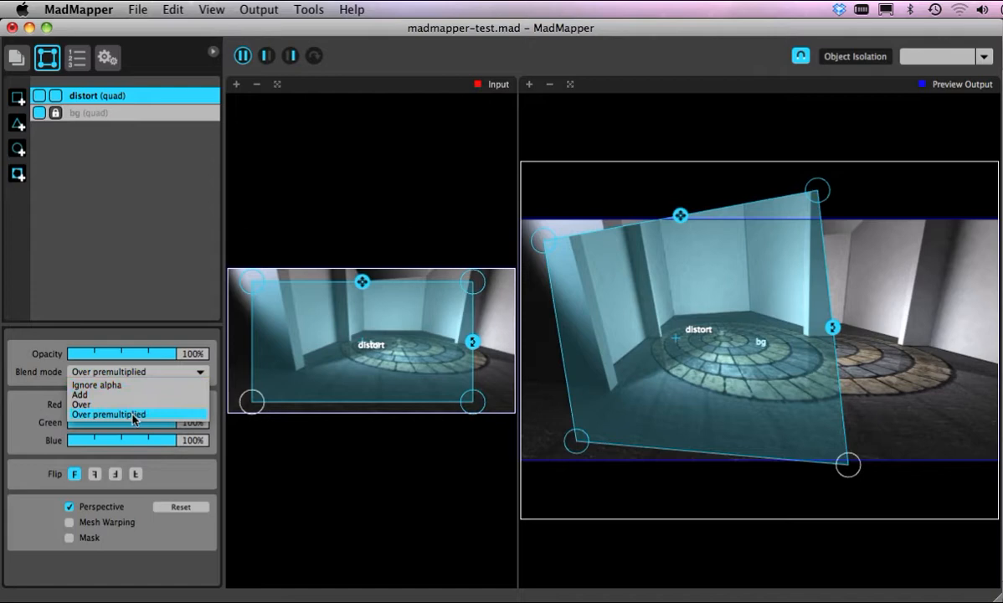
left_click(107, 415)
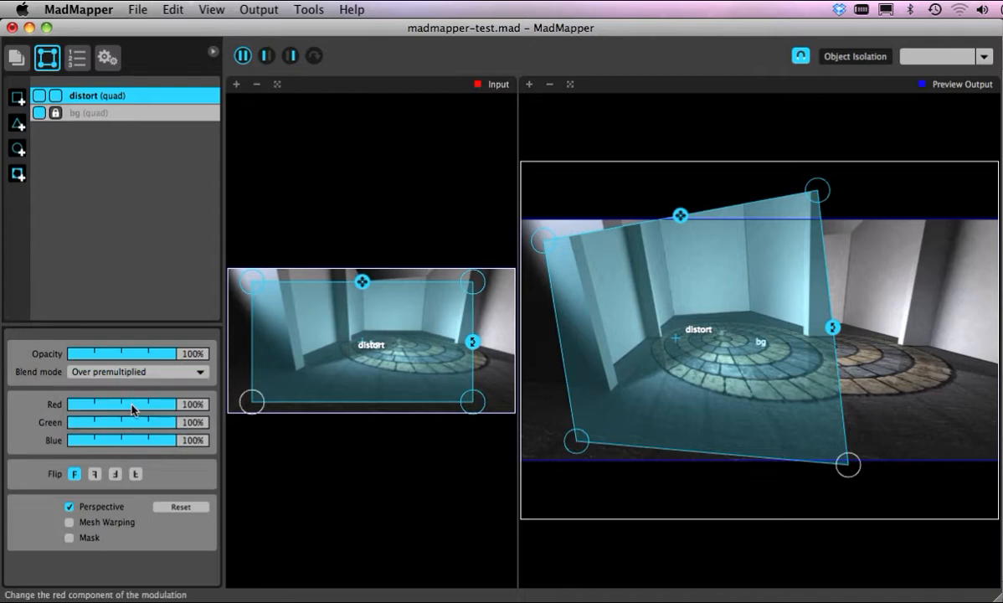
mouse_move(116, 363)
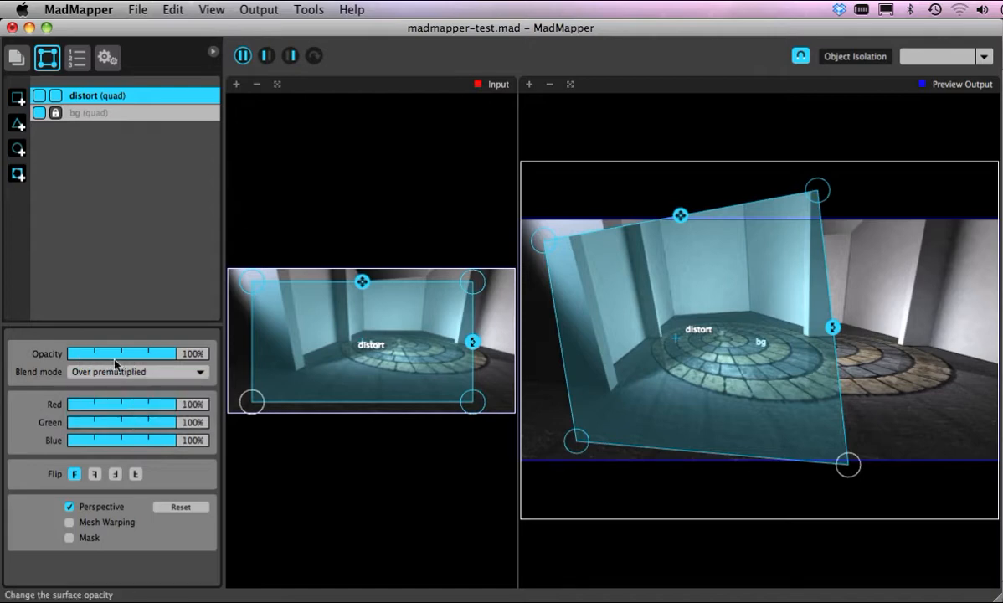
left_click_drag(167, 353, 117, 354)
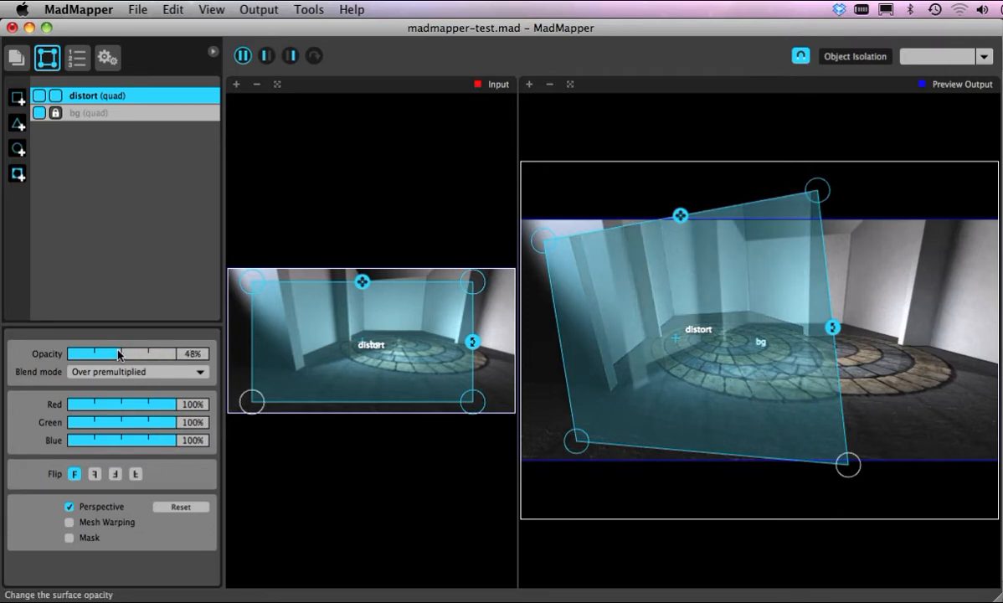
left_click_drag(104, 353, 131, 354)
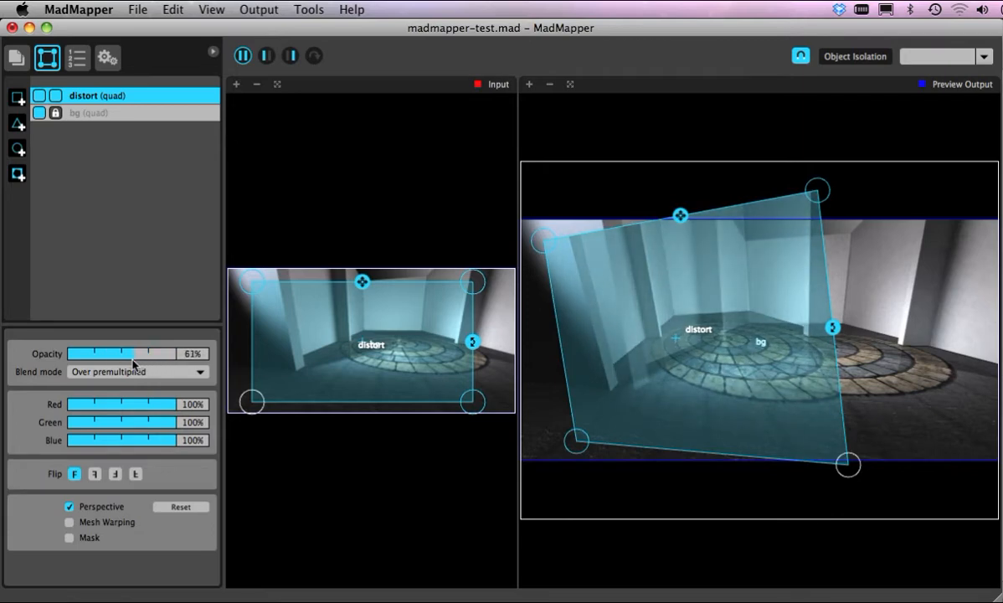
left_click_drag(126, 353, 154, 353)
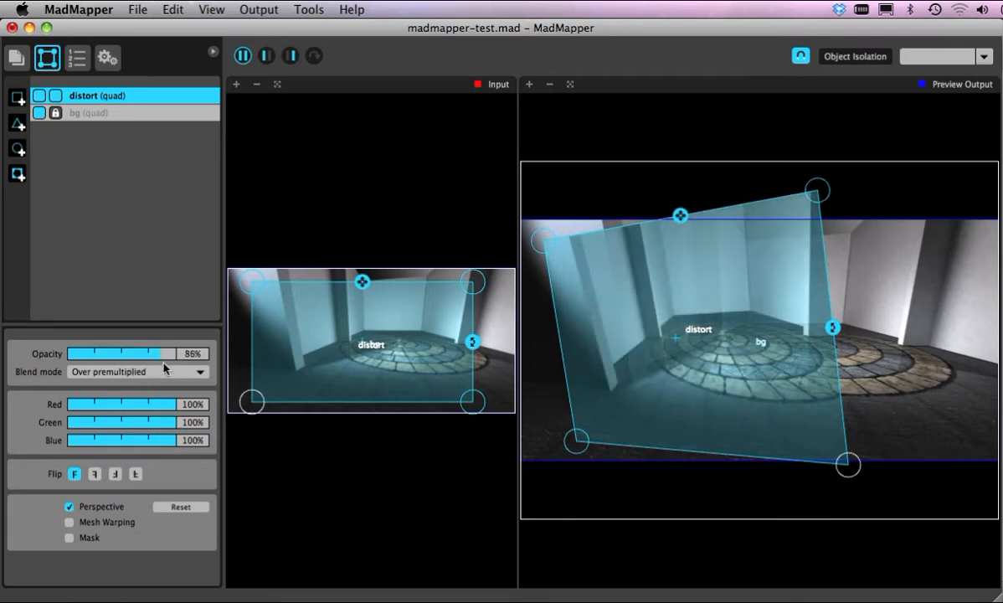
left_click_drag(154, 353, 175, 353)
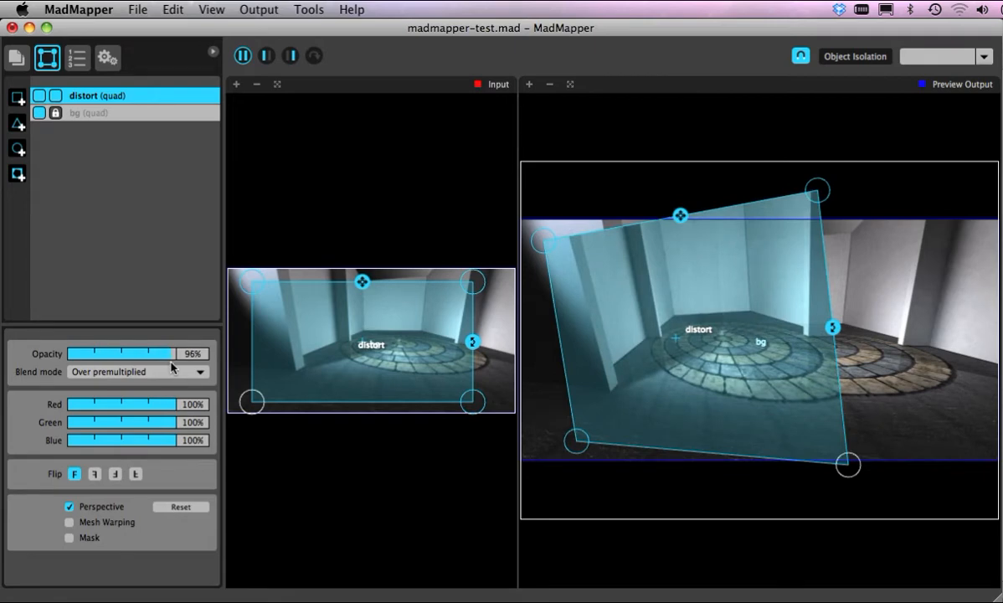
left_click_drag(167, 353, 74, 353)
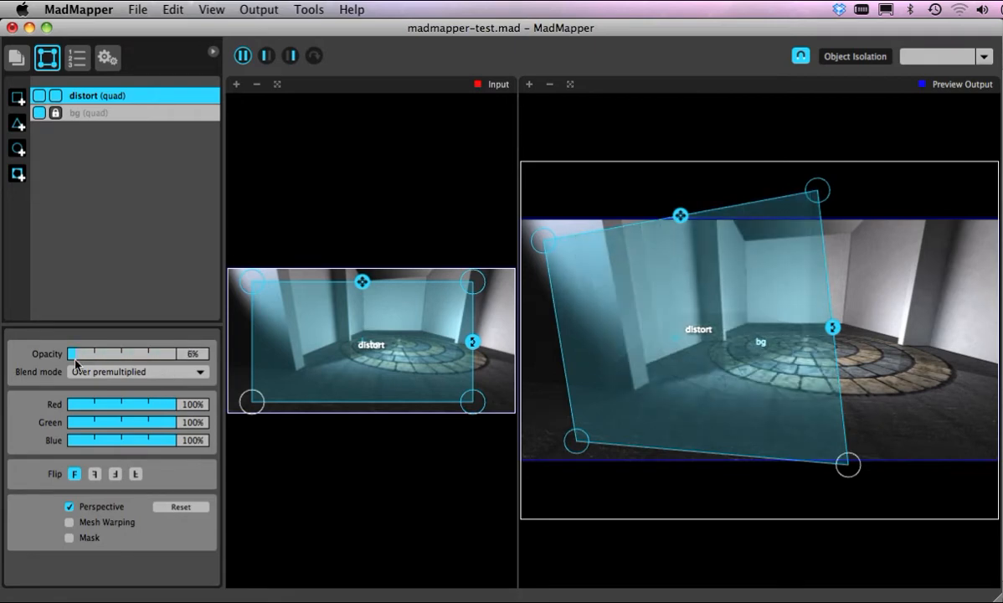
left_click_drag(75, 354, 204, 353)
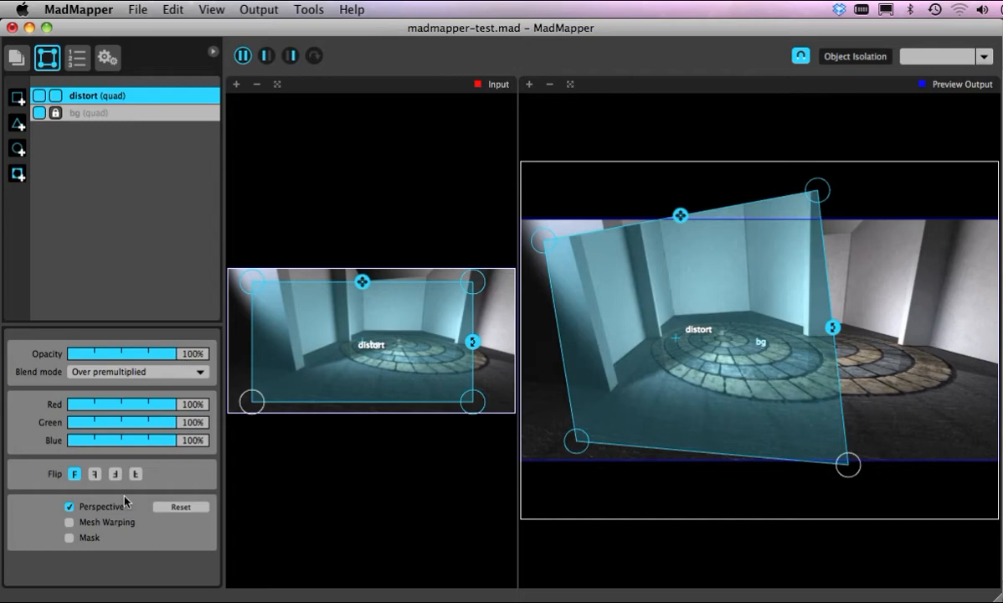
mouse_move(92, 519)
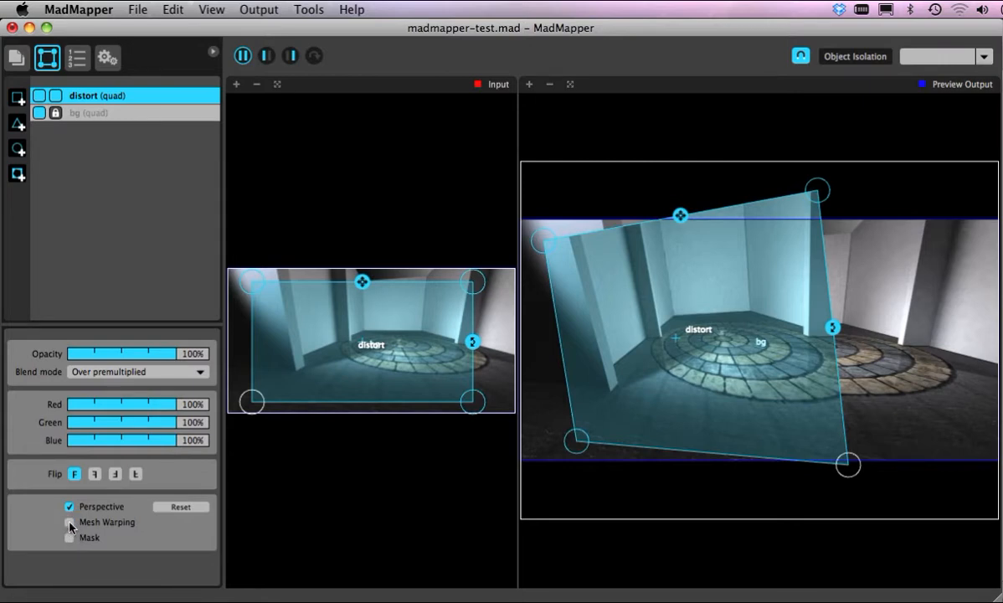
Step: Enable mesh warping on the distort surface with extra subdivisions and smooth Bézier curves
left_click(70, 522)
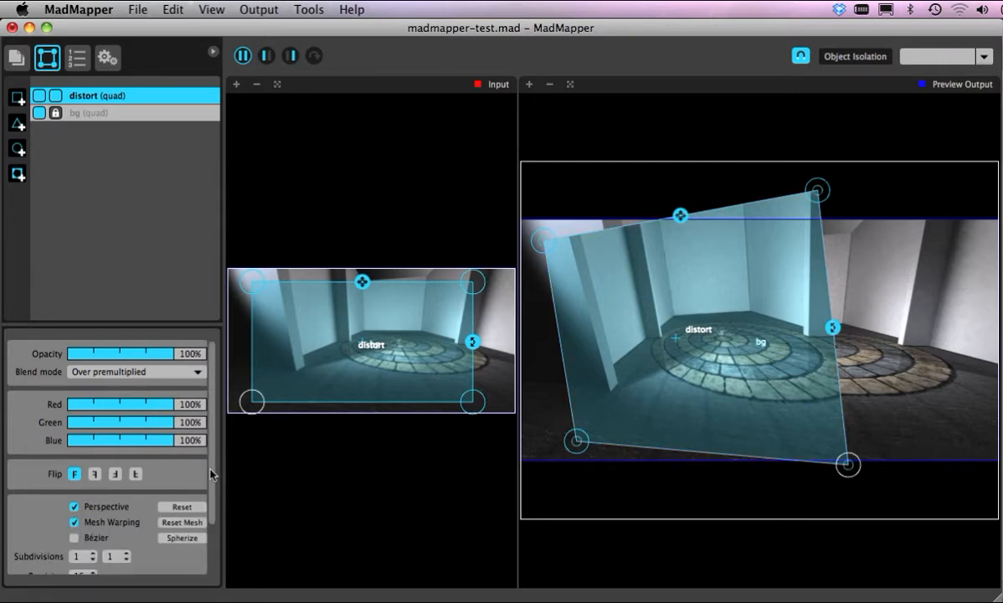
scroll("down", 3)
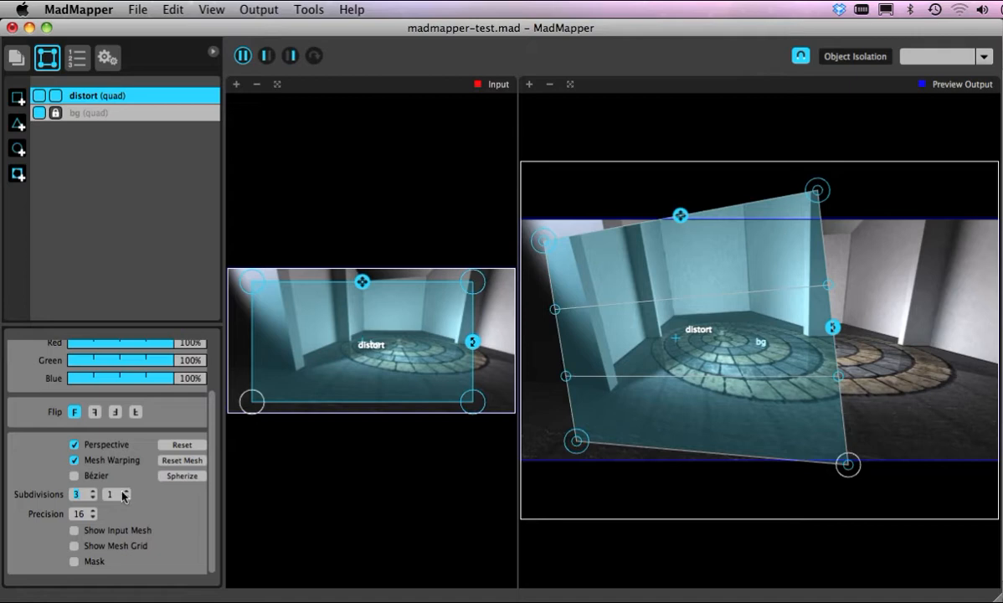
left_click(126, 490)
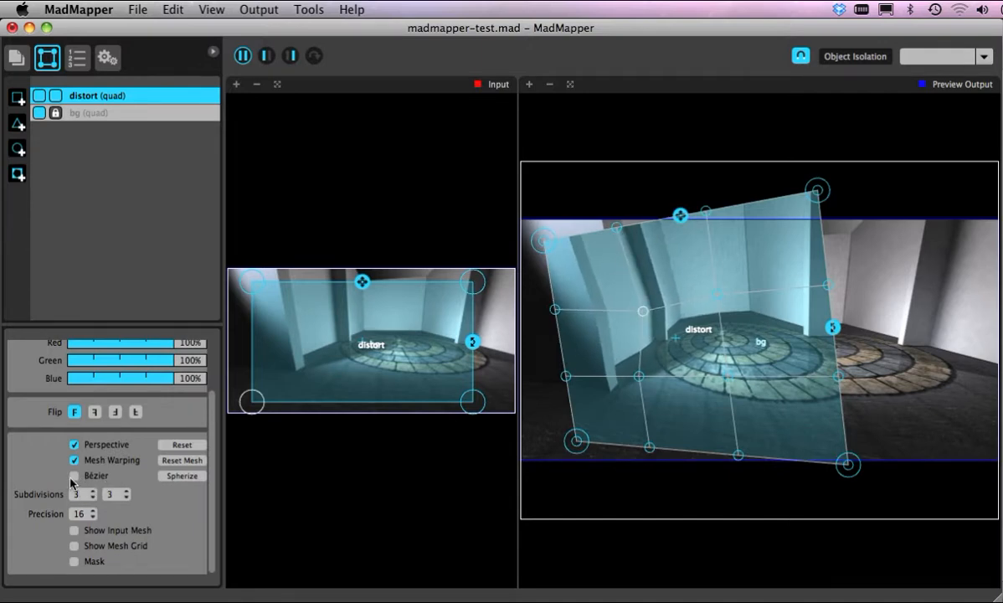
left_click(74, 475)
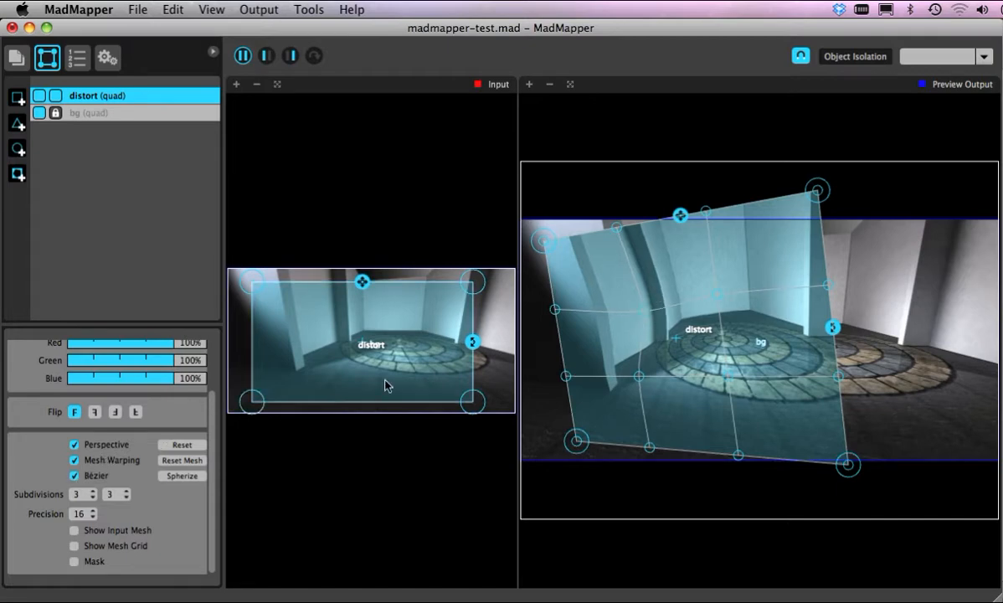
Step: Drag mesh points in Preview Output so the projected wall bends into a wavy curve
left_click(650, 336)
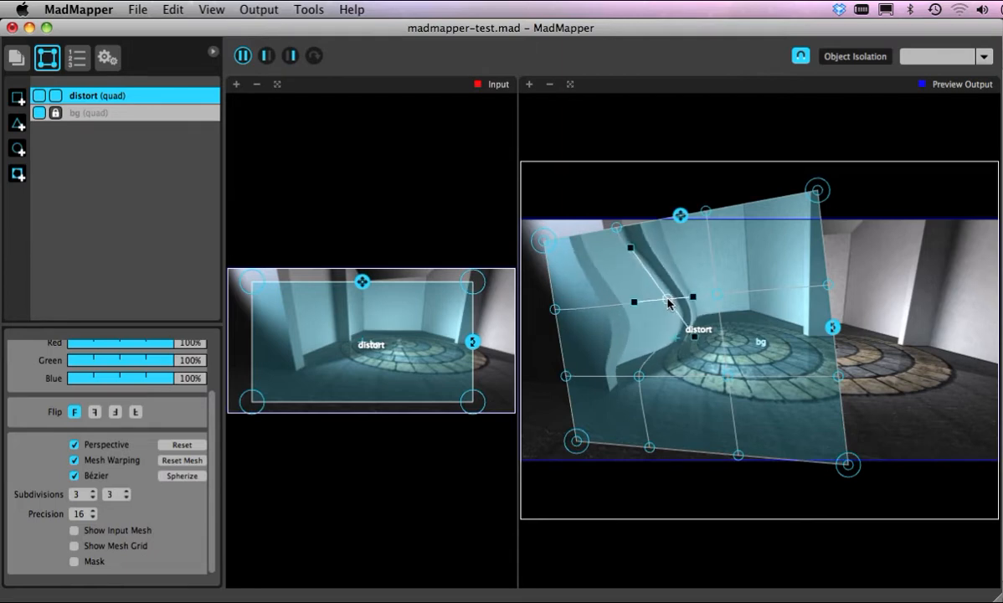
left_click_drag(632, 301, 619, 378)
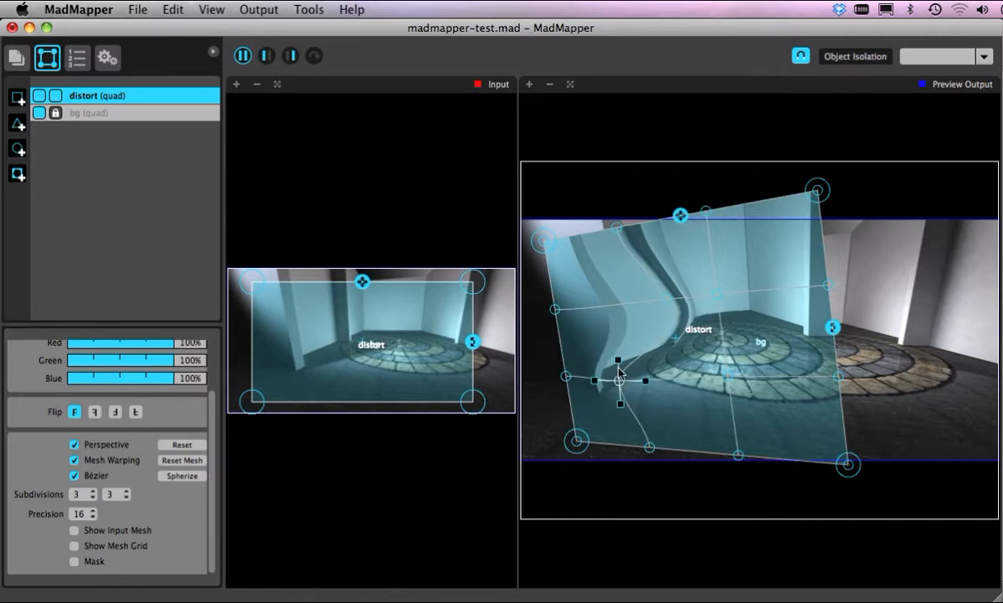
left_click_drag(619, 378, 589, 303)
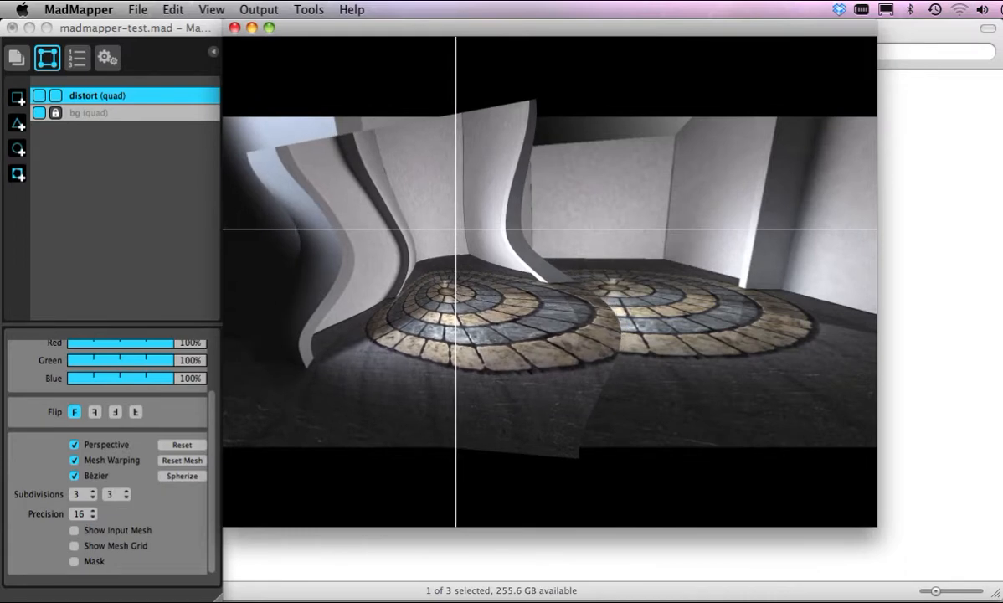
Step: Hide the input and output views to check the warped output, then restore them
left_click(215, 52)
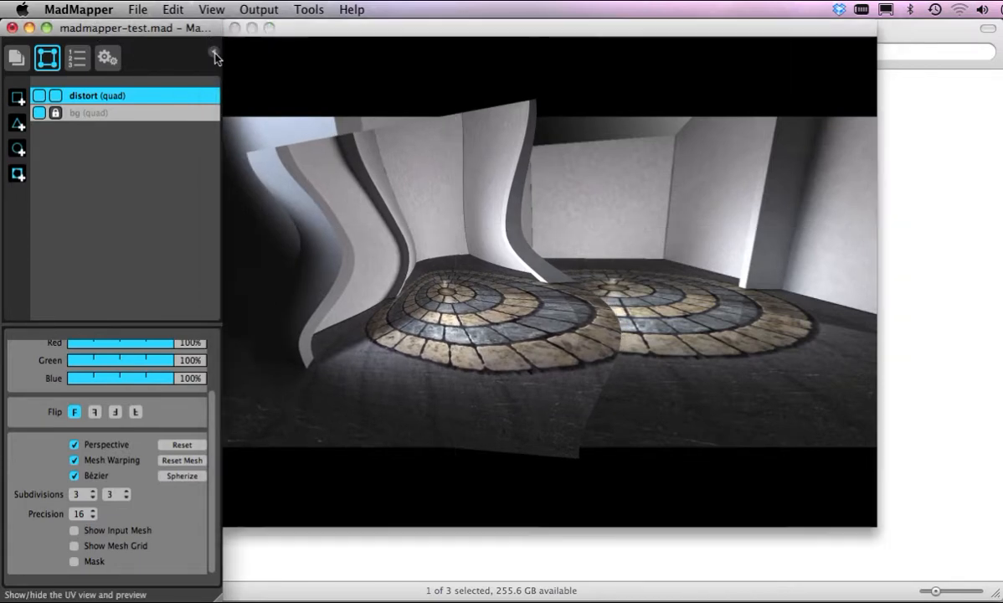
left_click(214, 57)
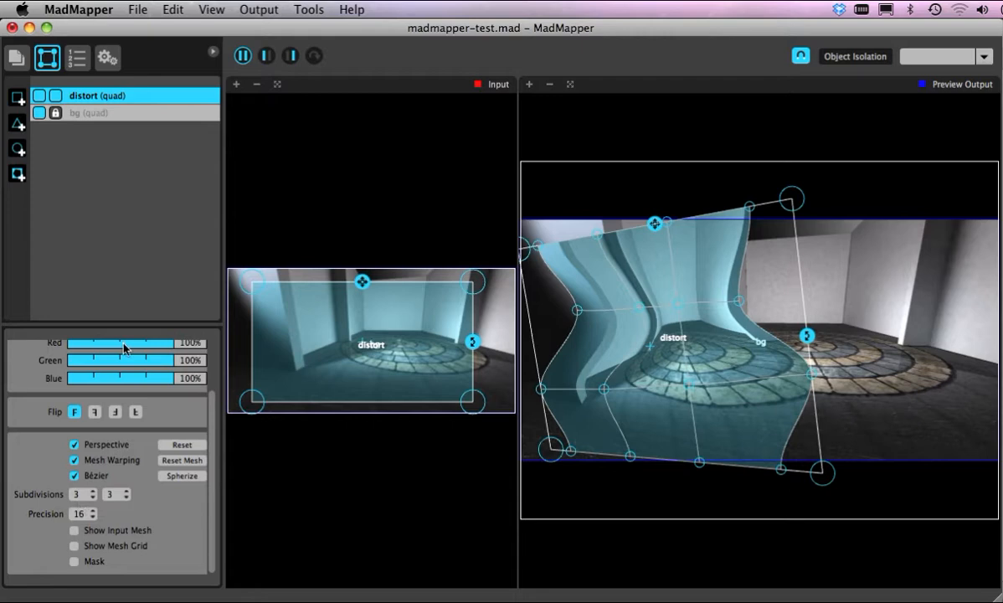
mouse_move(46, 161)
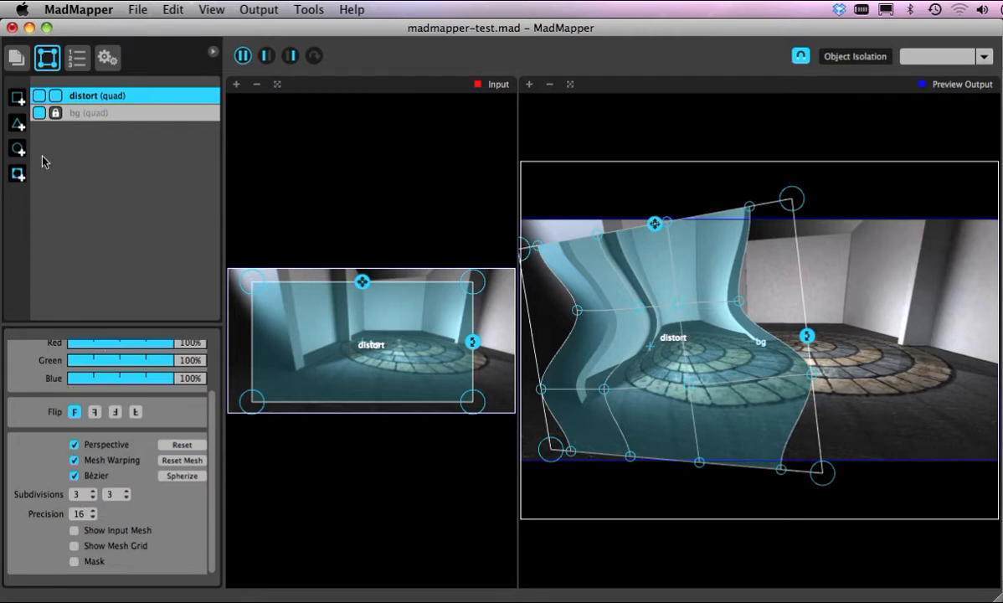
mouse_move(19, 199)
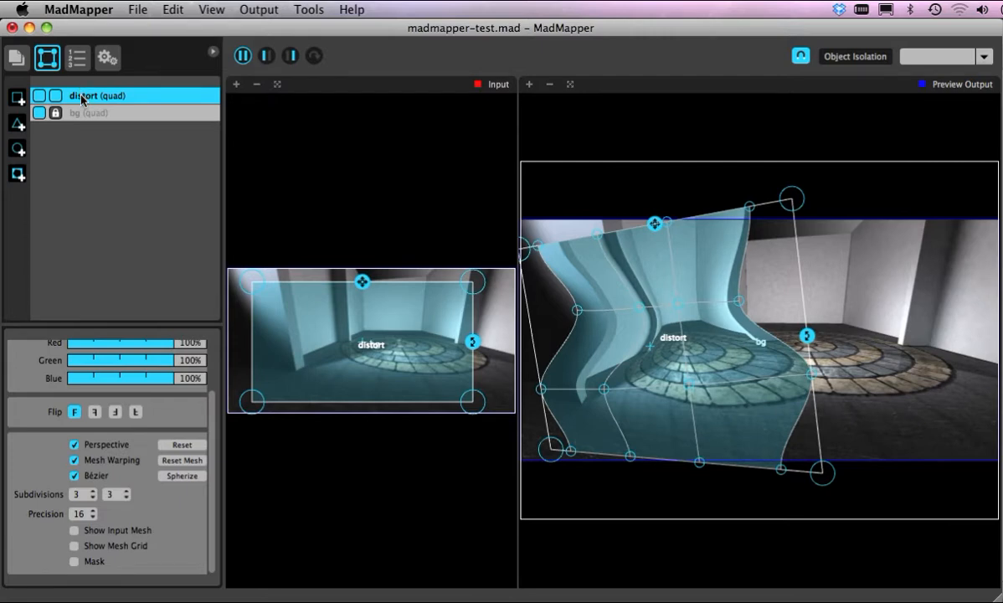
mouse_move(80, 584)
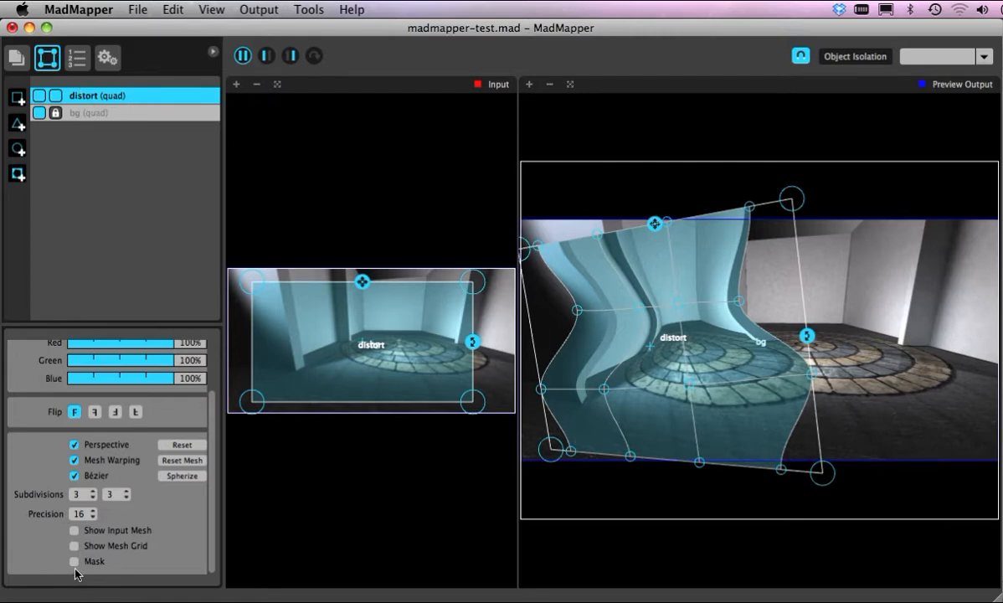
Step: Turn on masking for the distort surface
left_click(74, 560)
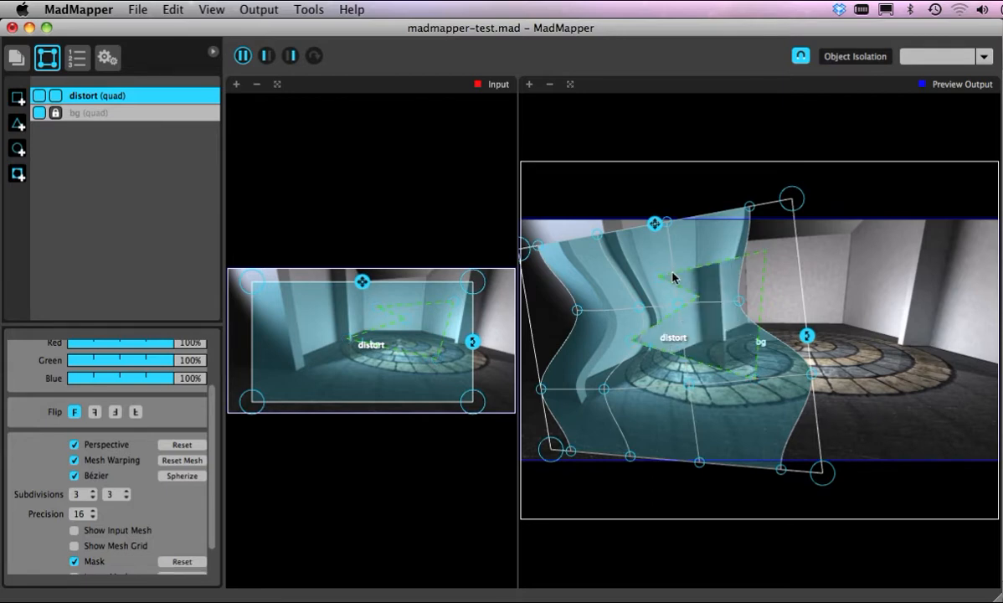
mouse_move(425, 282)
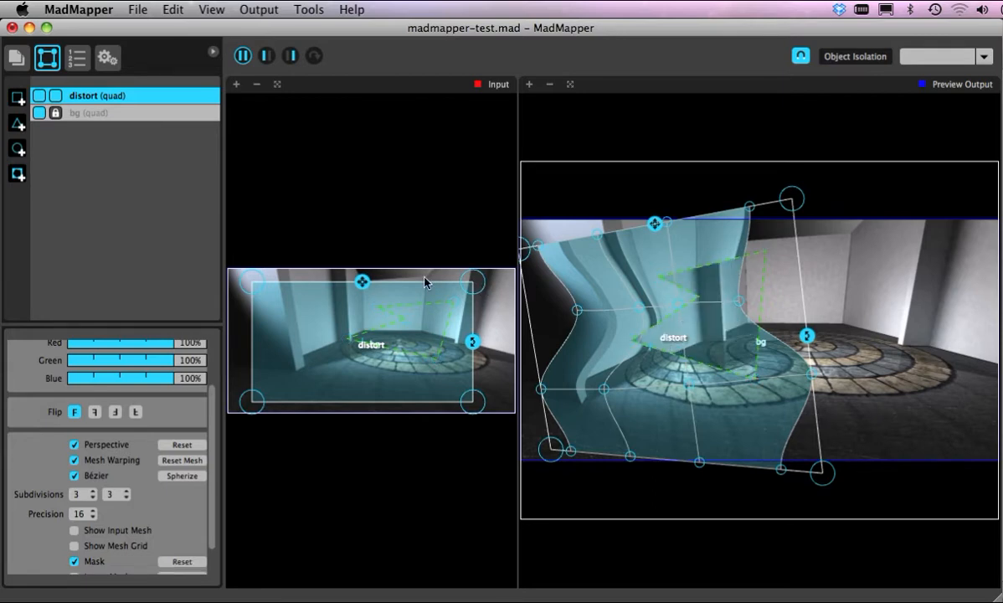
mouse_move(527, 221)
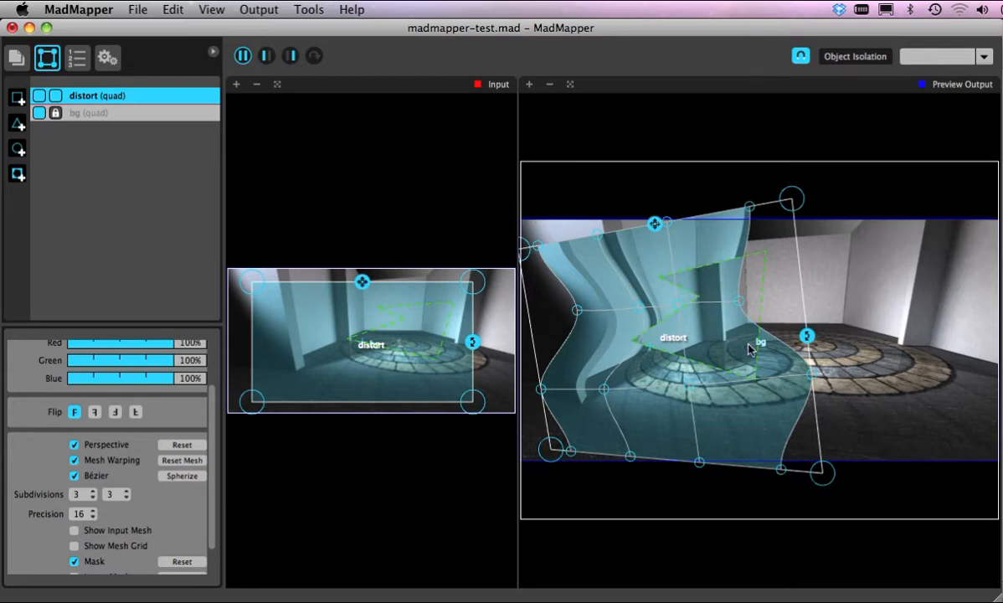
mouse_move(764, 305)
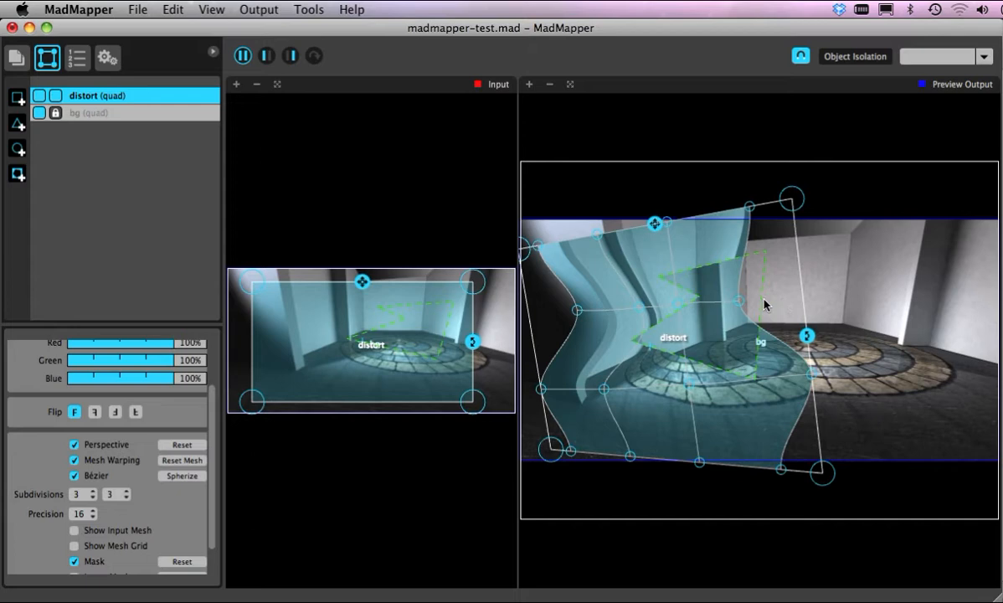
mouse_move(216, 409)
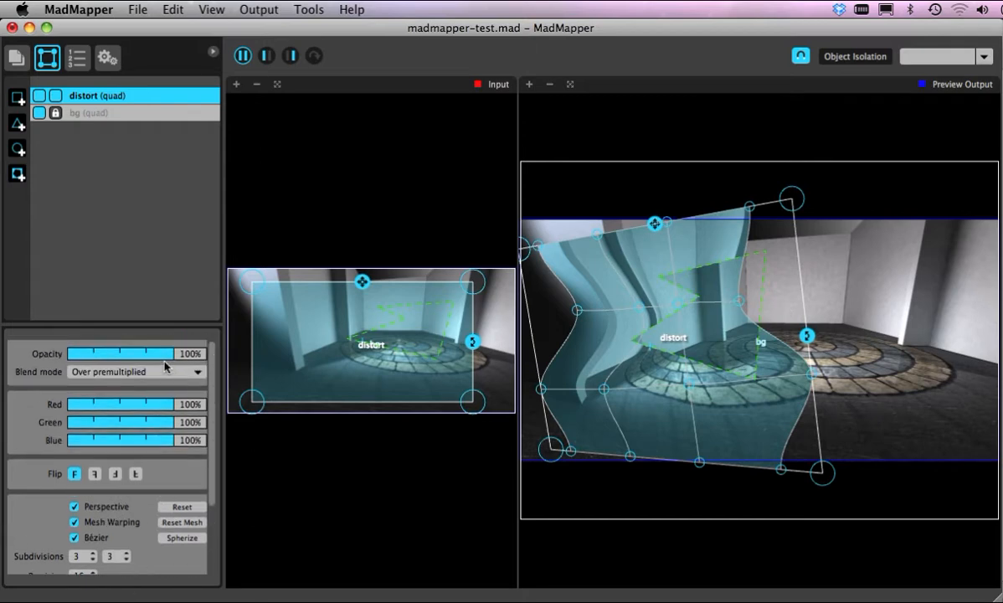
left_click_drag(170, 353, 69, 353)
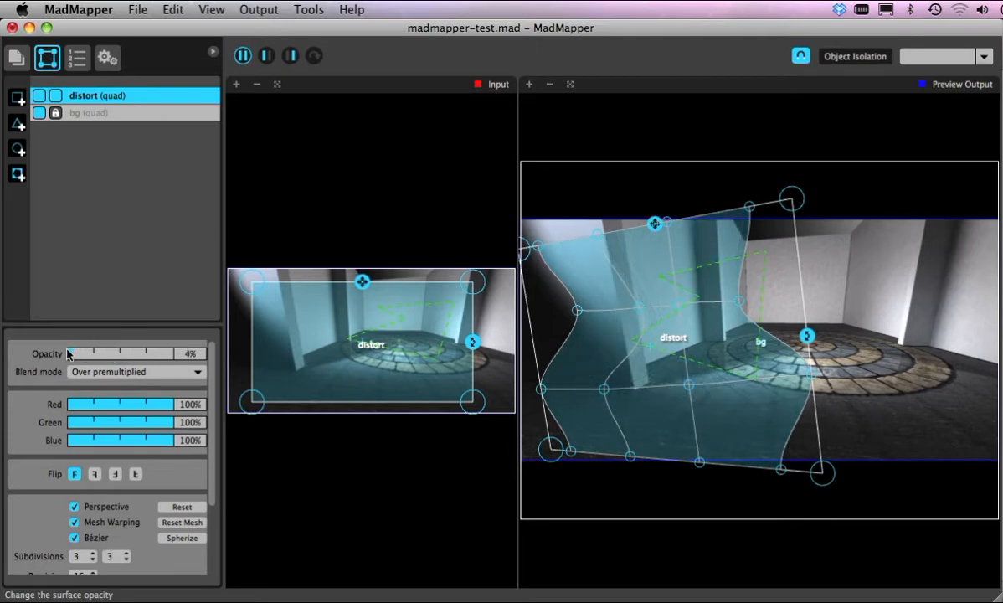
left_click_drag(70, 353, 134, 353)
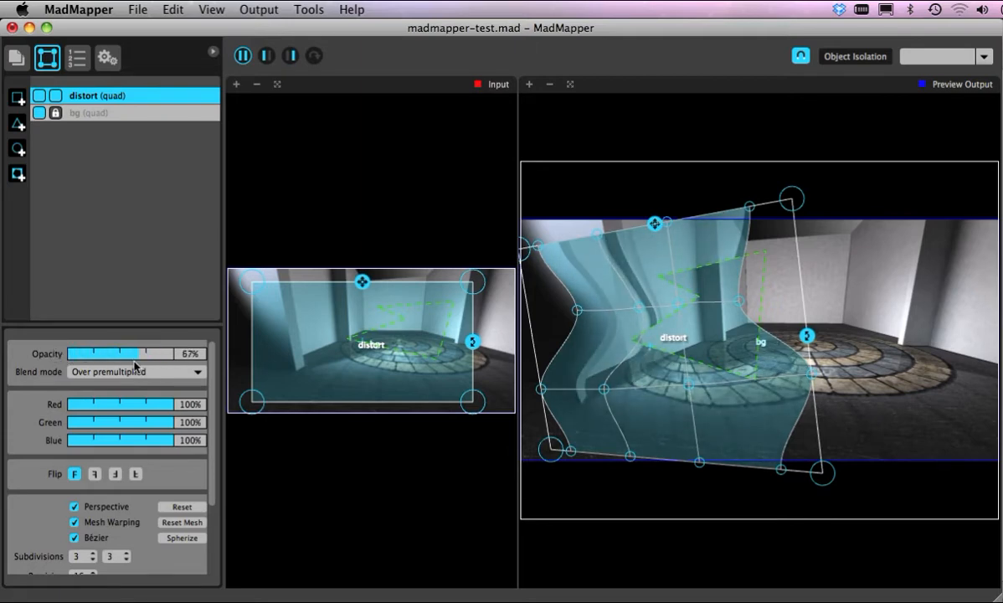
left_click_drag(136, 352, 159, 352)
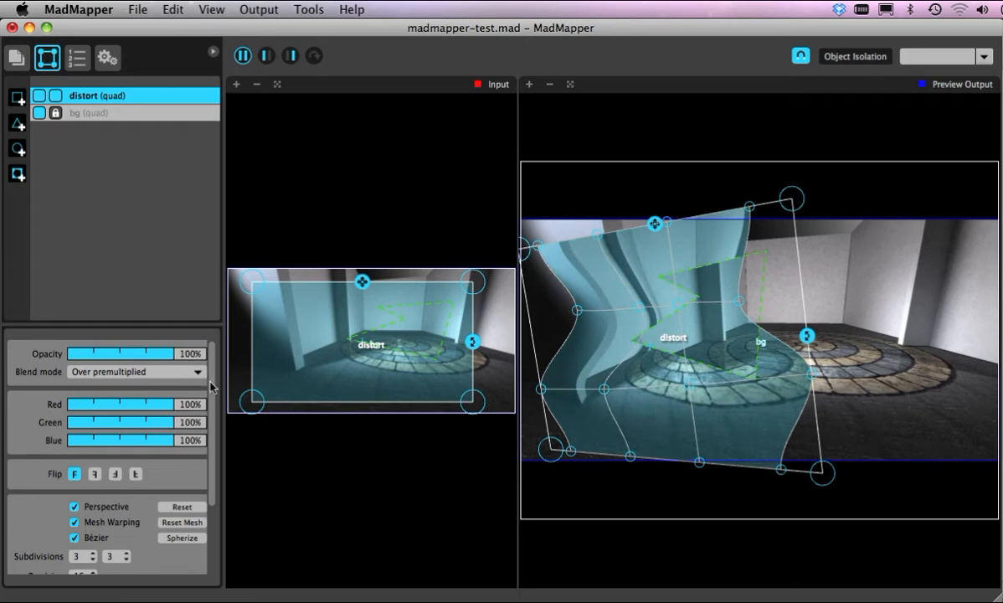
scroll("down", 3)
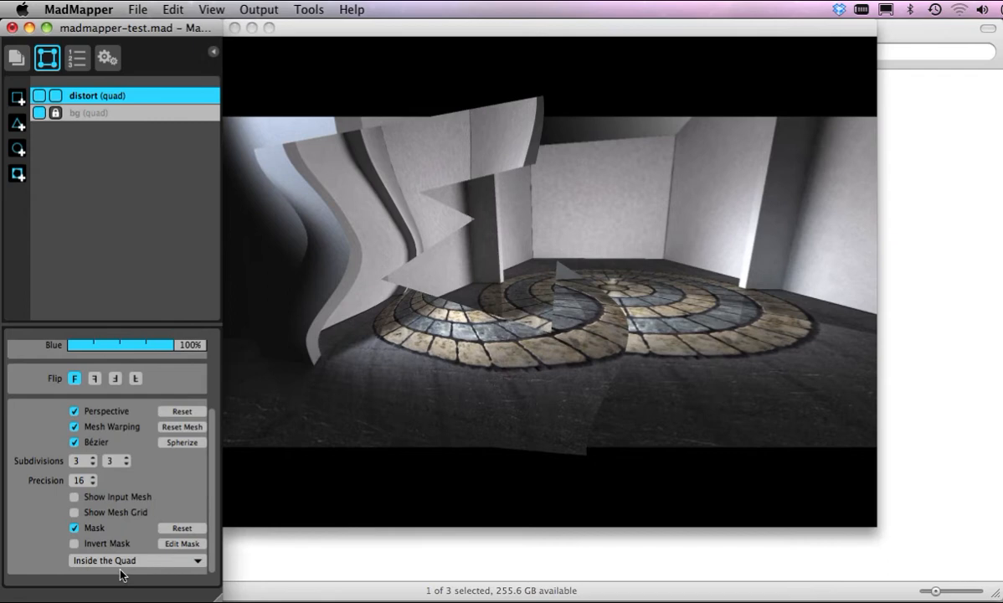
Step: Try the Over the Quad mask mode, then set the mask back to Inside the Quad
left_click(134, 559)
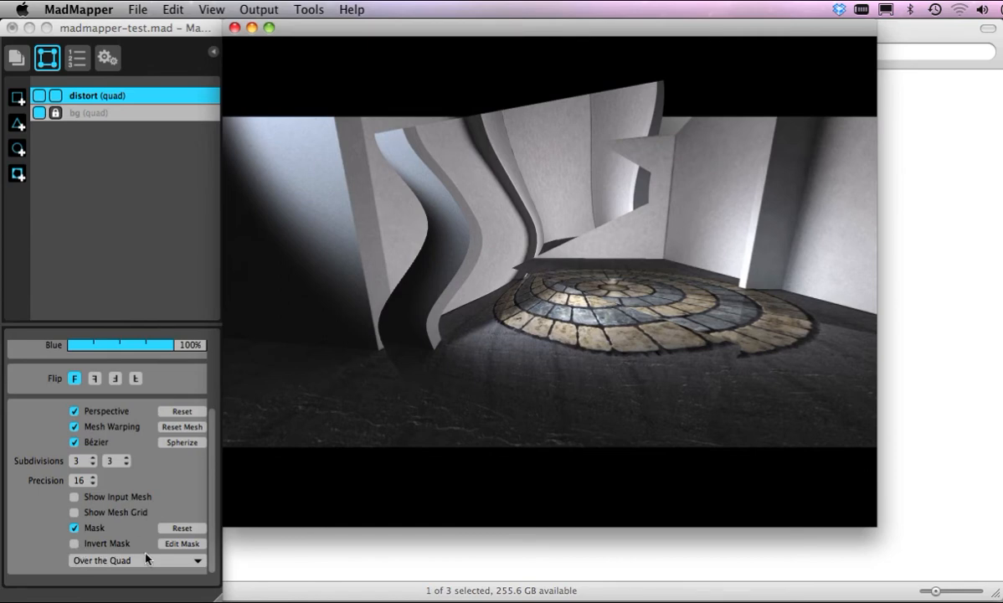
left_click(138, 559)
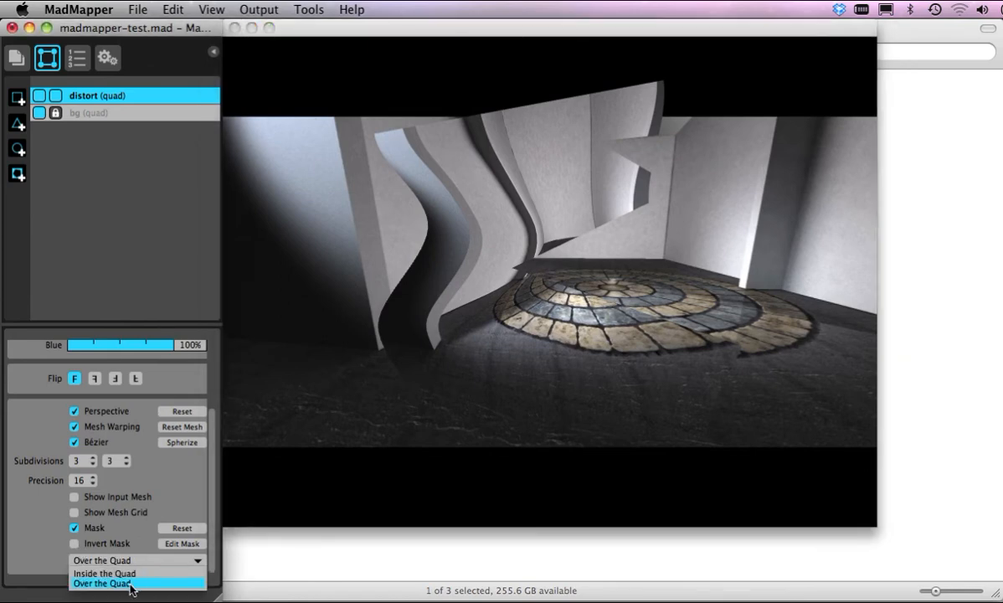
left_click(103, 572)
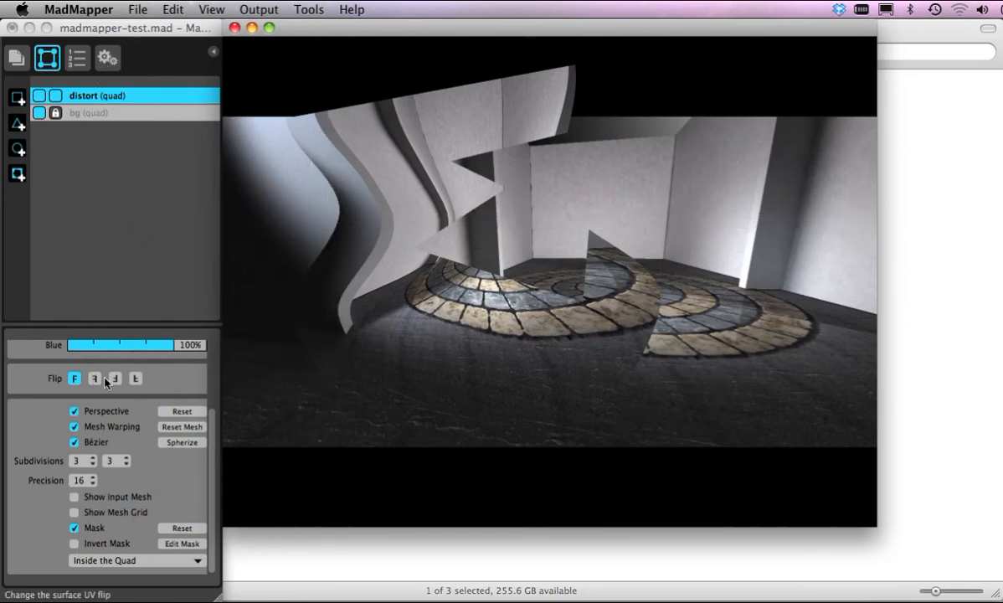
scroll("up", 3)
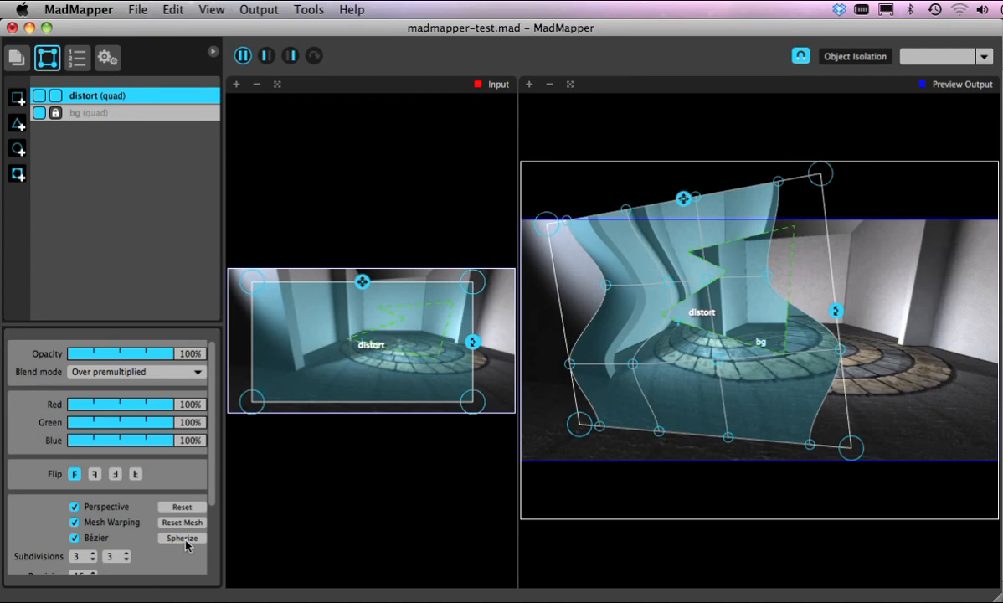
Step: Spherize the distort surface and drag a lower curve handle to stretch the bulge lopsided
left_click(181, 537)
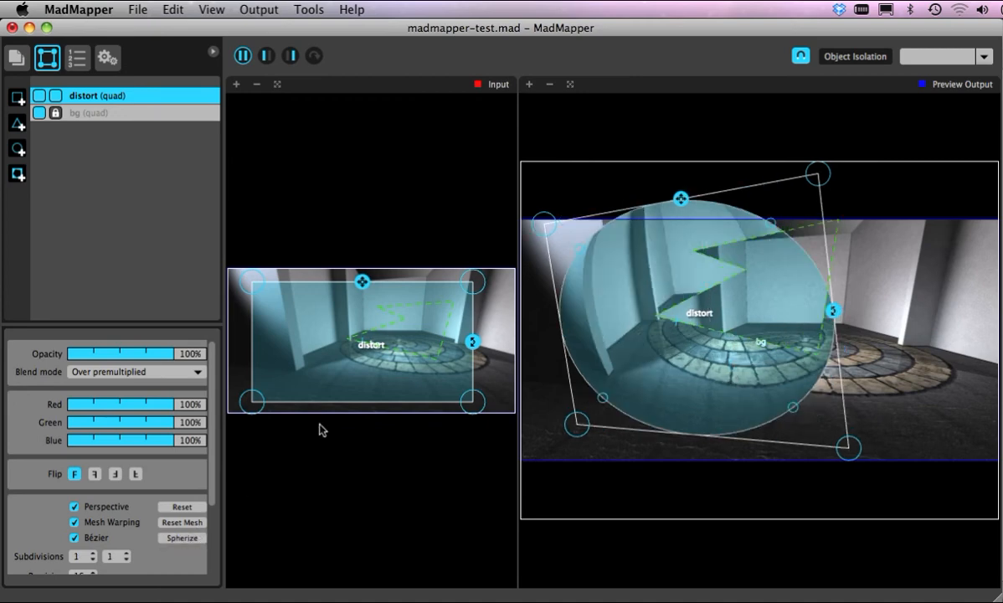
mouse_move(770, 227)
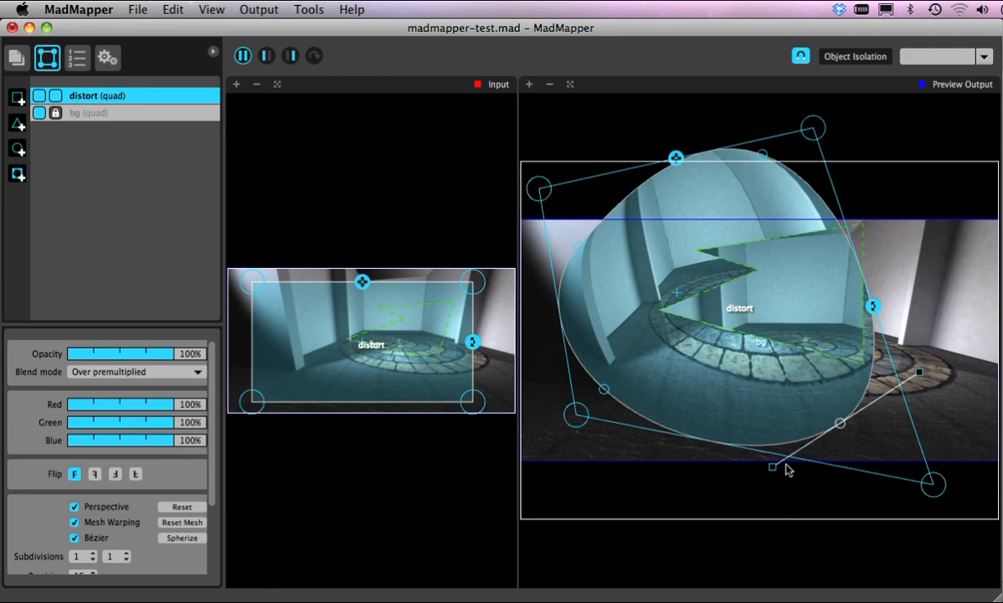
left_click_drag(770, 465, 735, 432)
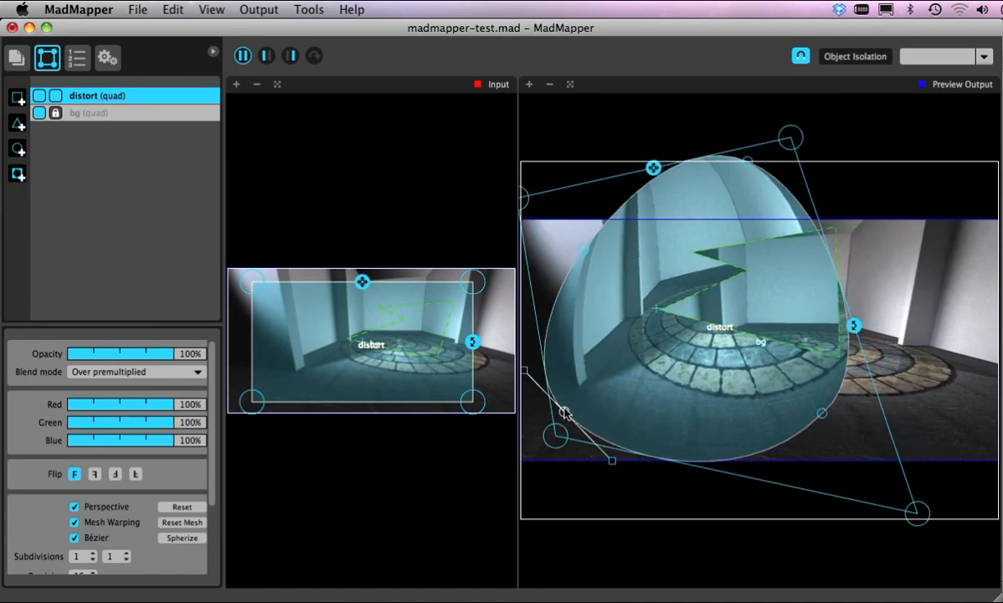
mouse_move(427, 361)
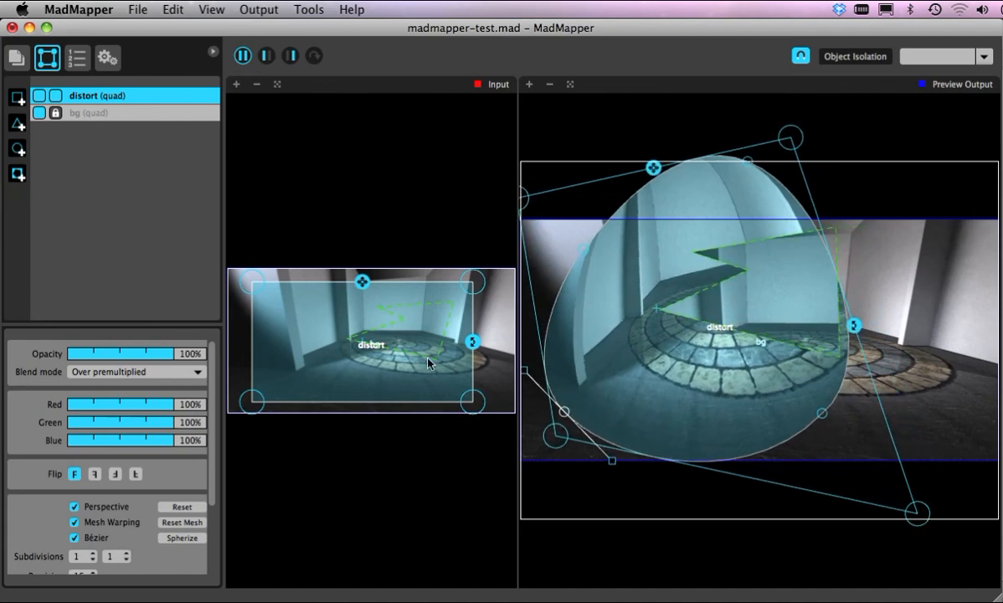
mouse_move(389, 87)
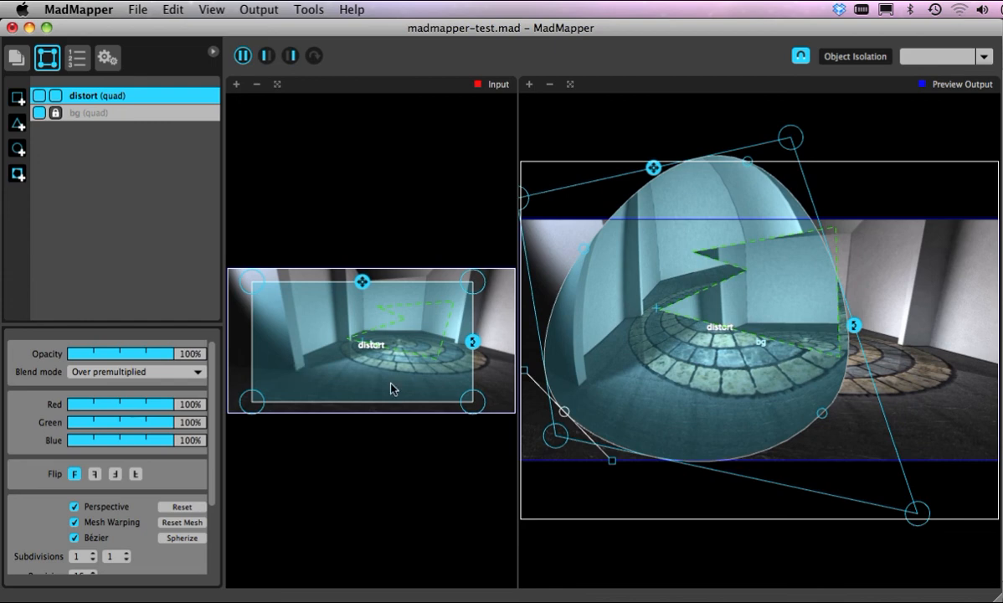
mouse_move(197, 207)
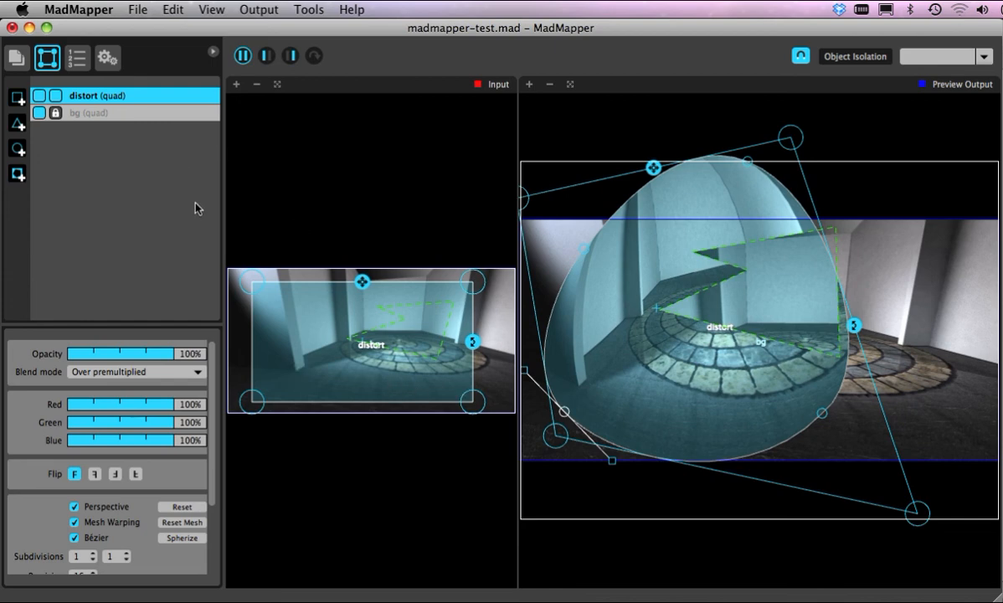
mouse_move(246, 247)
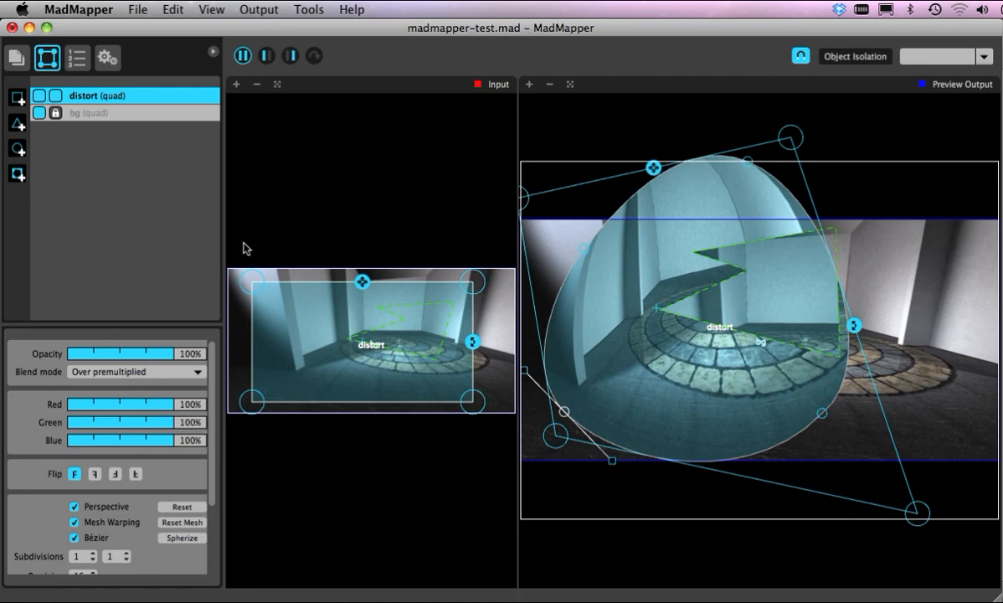
mouse_move(560, 347)
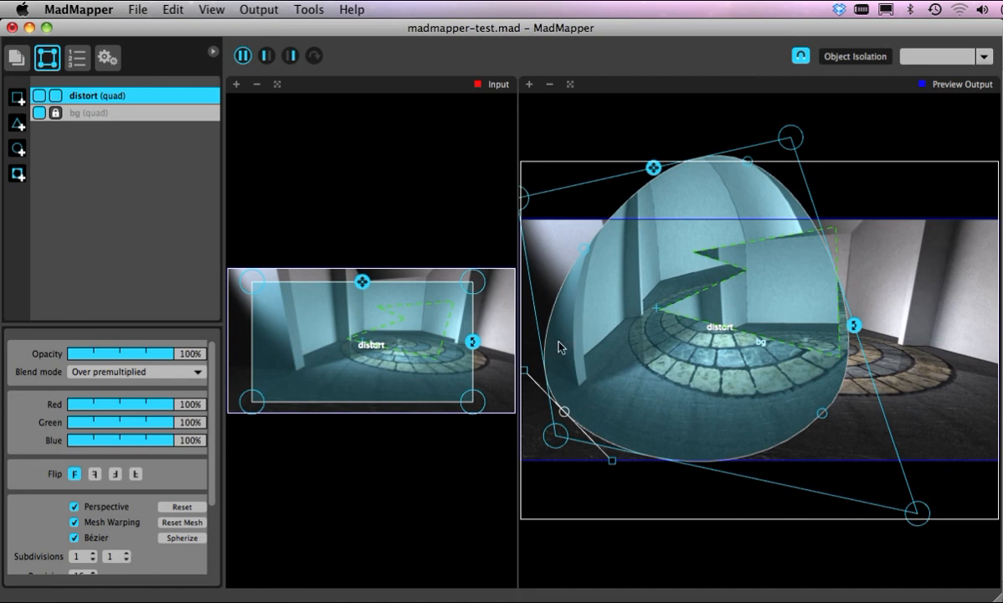
mouse_move(703, 261)
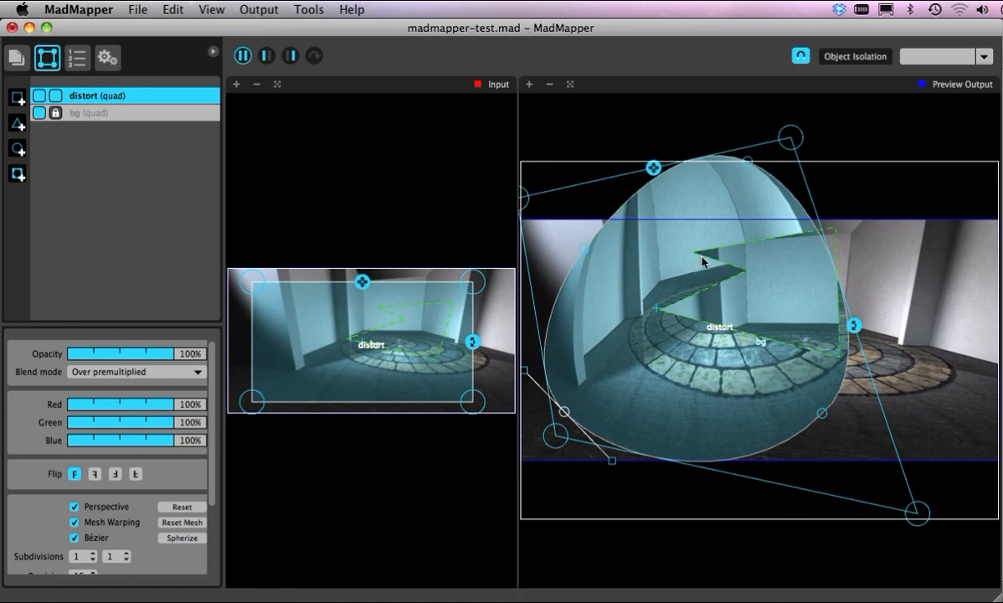